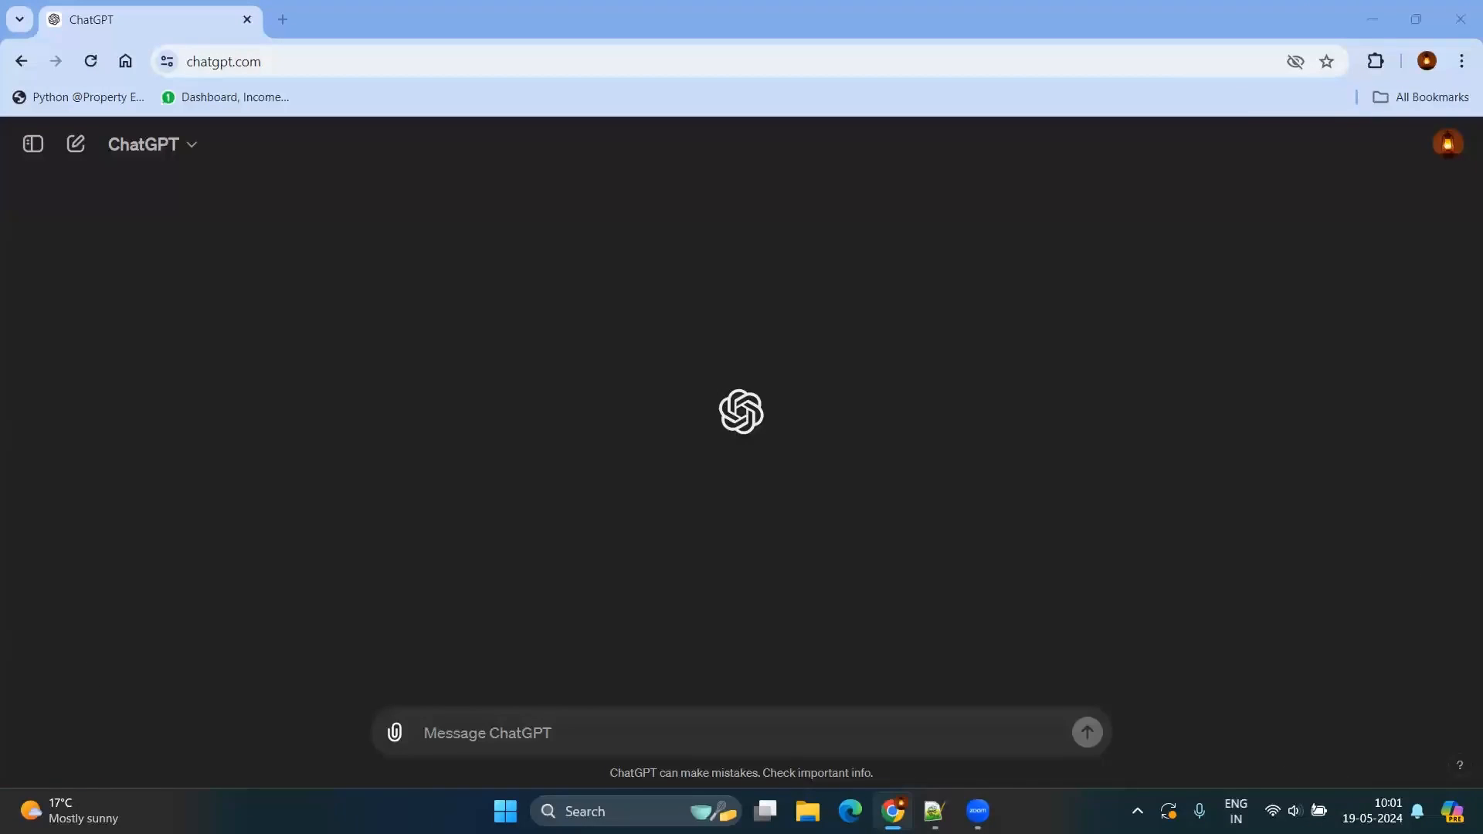
{"action": "mouse_move", "coordinate": [1214, 122]}
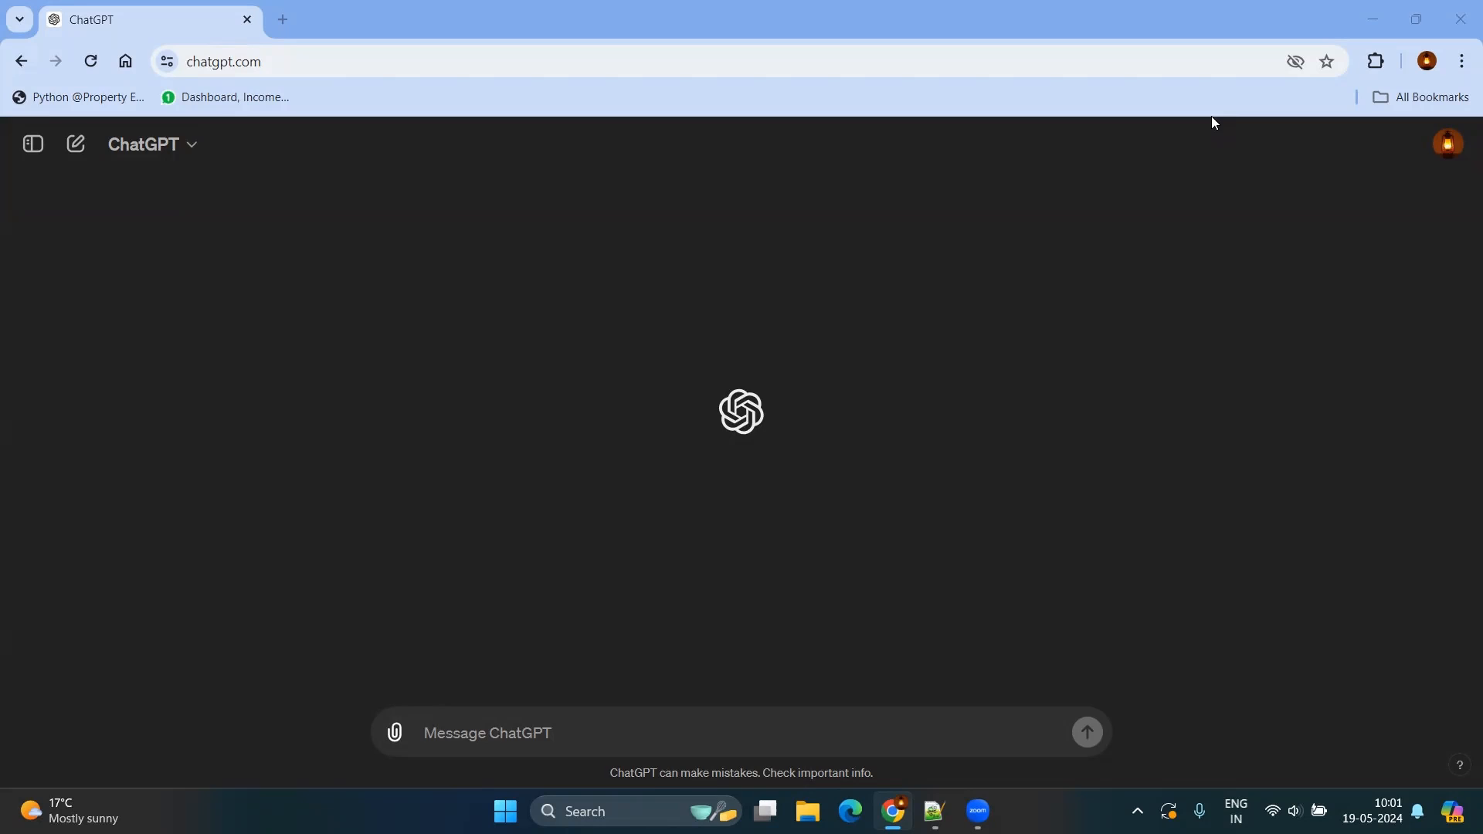
{"action": "mouse_move", "coordinate": [1278, 504]}
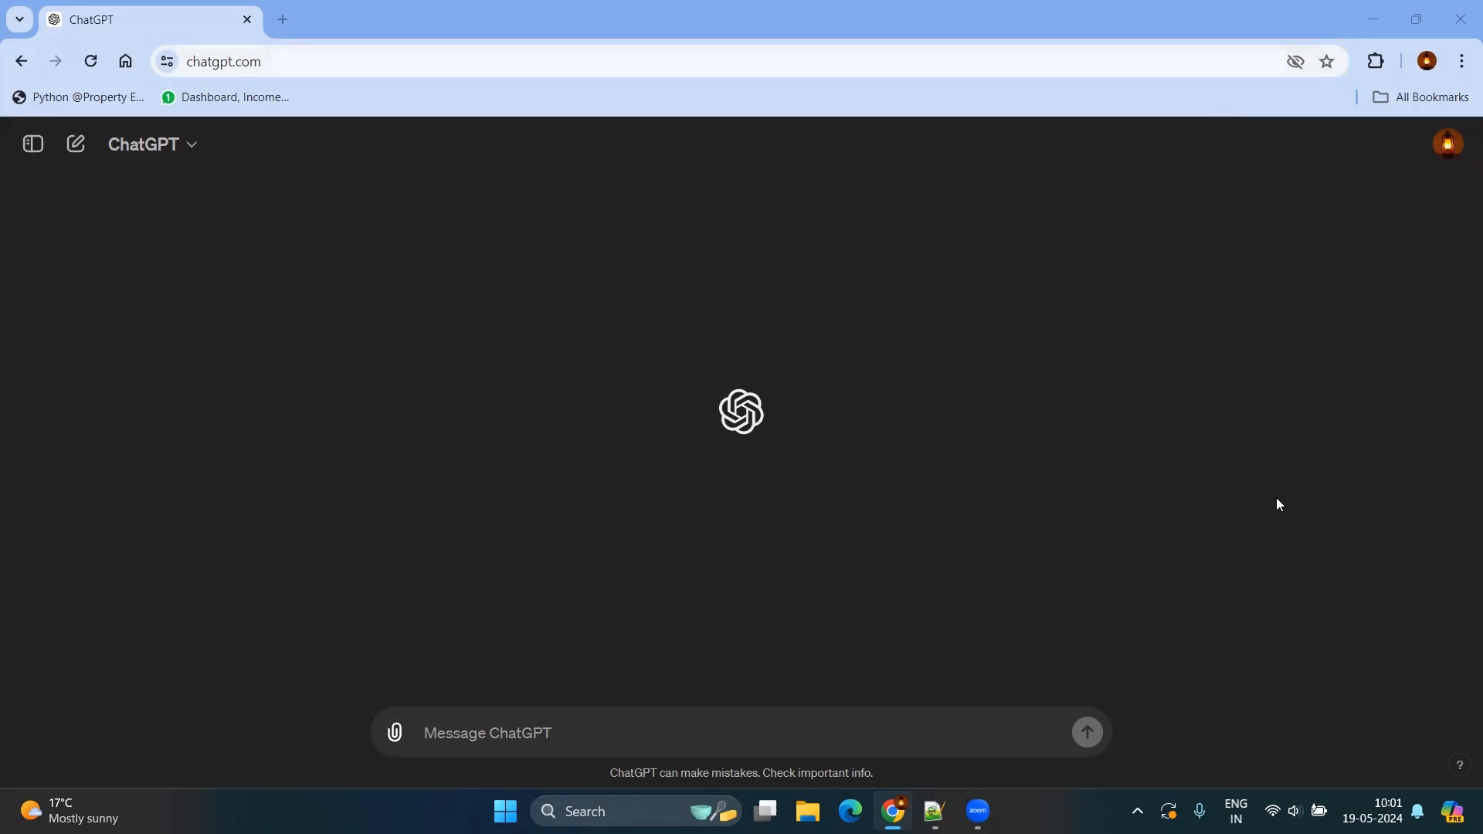
Step: Ask ChatGPT for Mermaid flowchart code of the Software Testing Life Cycle
{"action": "left_click", "coordinate": [662, 732]}
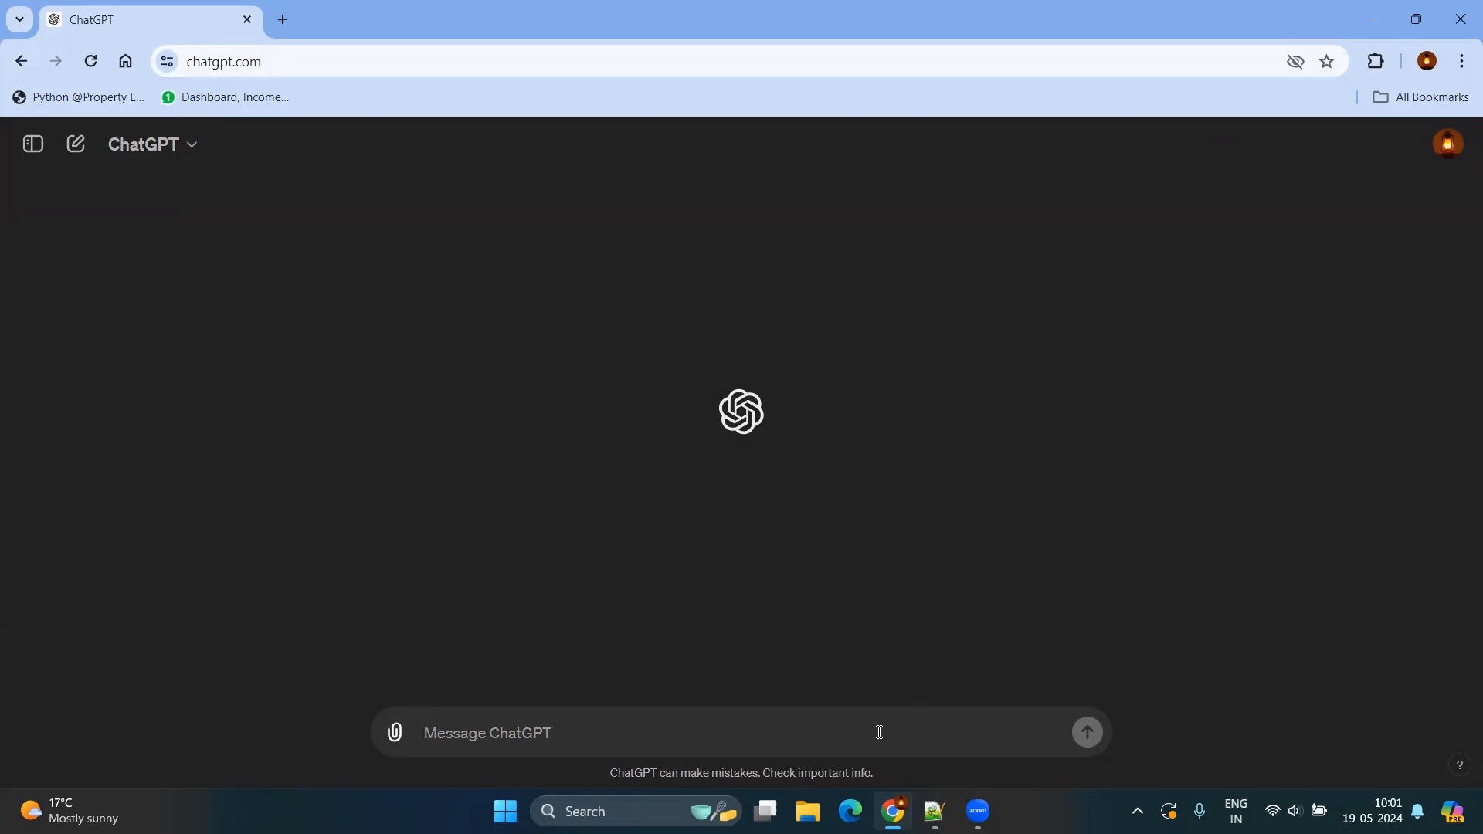
{"action": "left_click", "coordinate": [615, 733]}
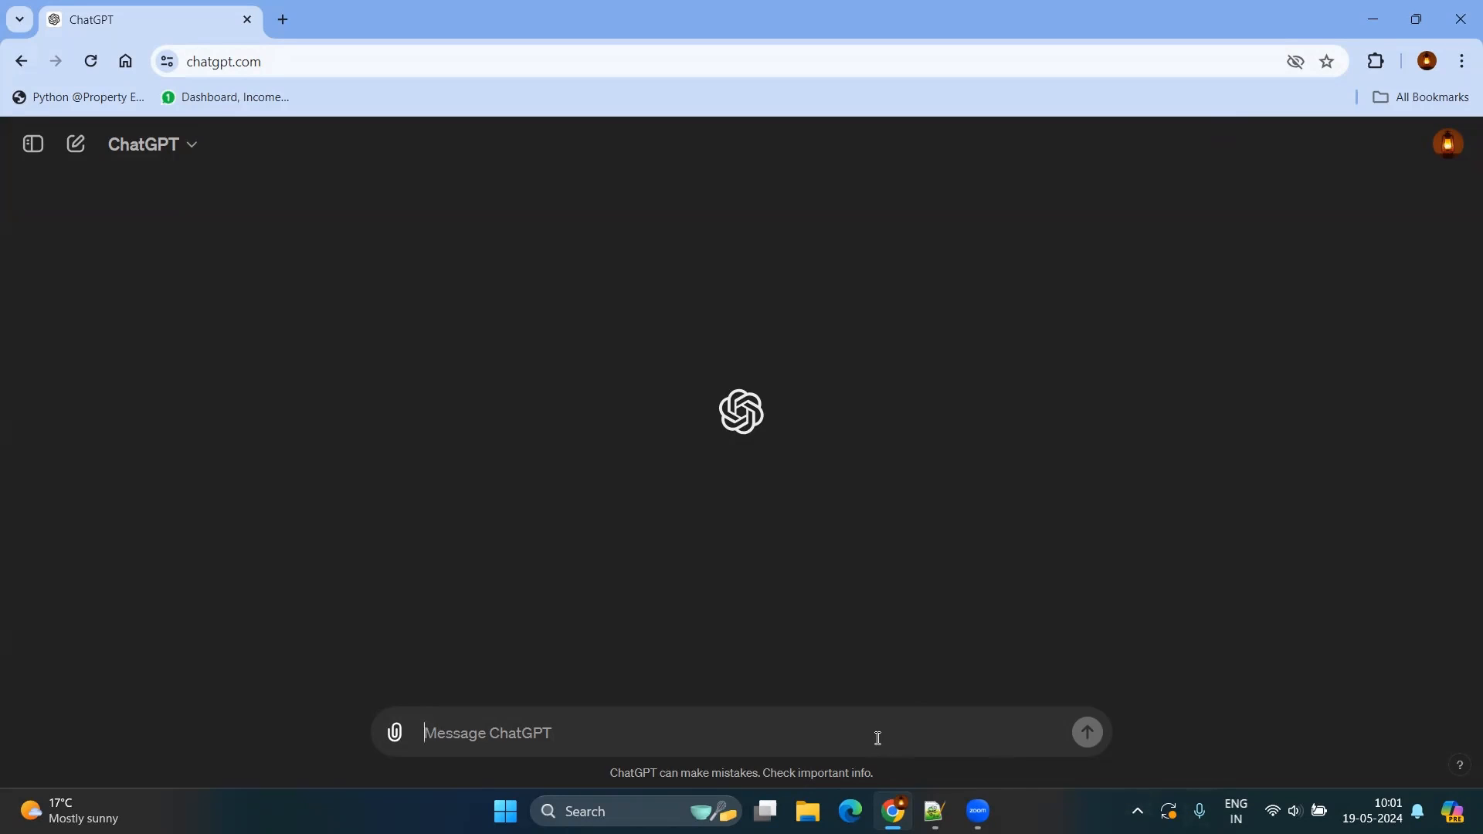
{"action": "type", "text": "Create flow chart mermaid code for Software Testing Life Cycle. It should not have any paranthesis in code."}
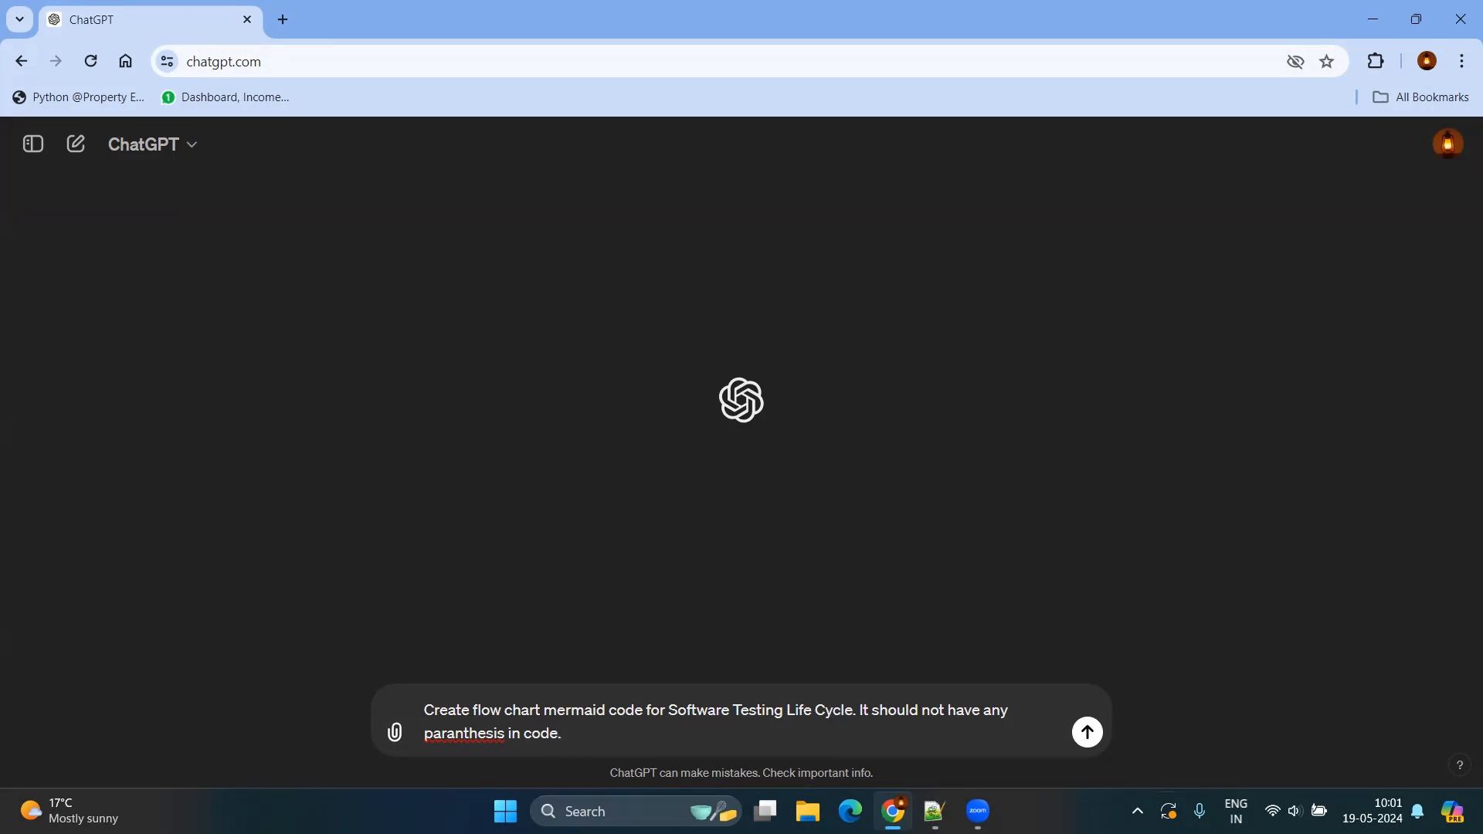
{"action": "left_click", "coordinate": [1085, 730]}
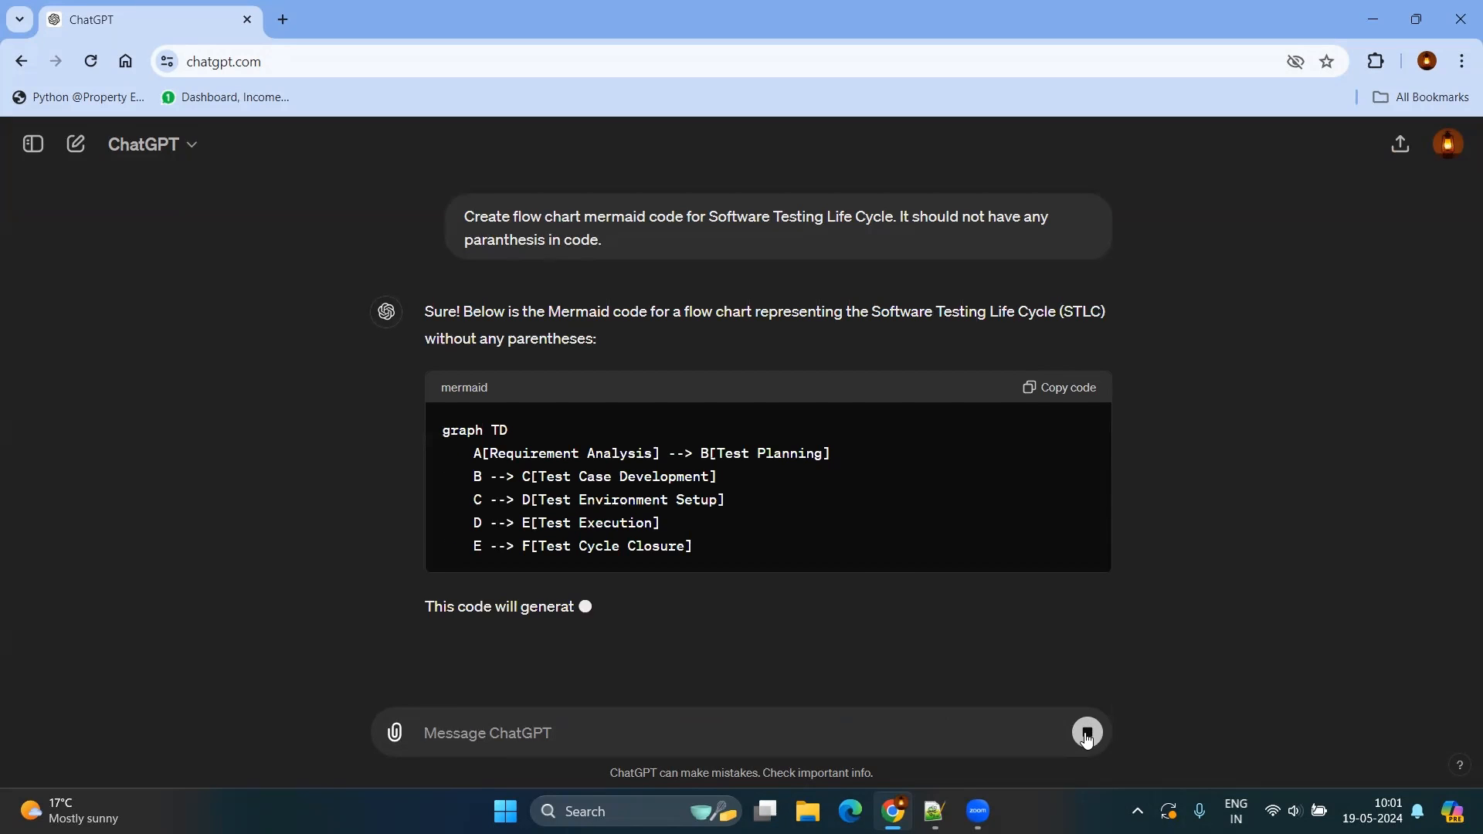
Step: Copy the generated Mermaid code and start a new browser tab for draw.io
{"action": "scroll", "scroll_direction": "down", "scroll_amount": 3}
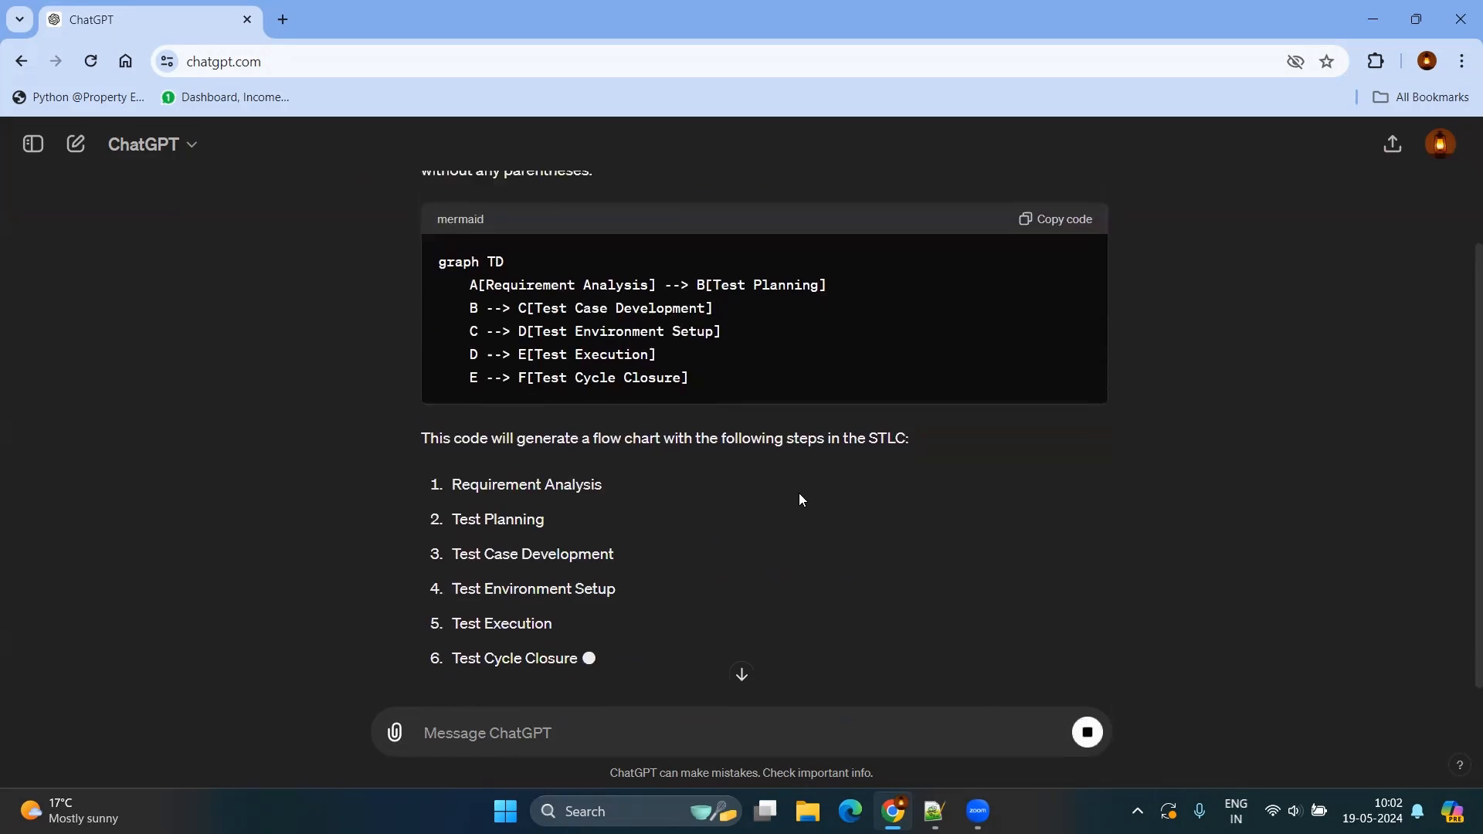
{"action": "left_click", "coordinate": [1056, 218]}
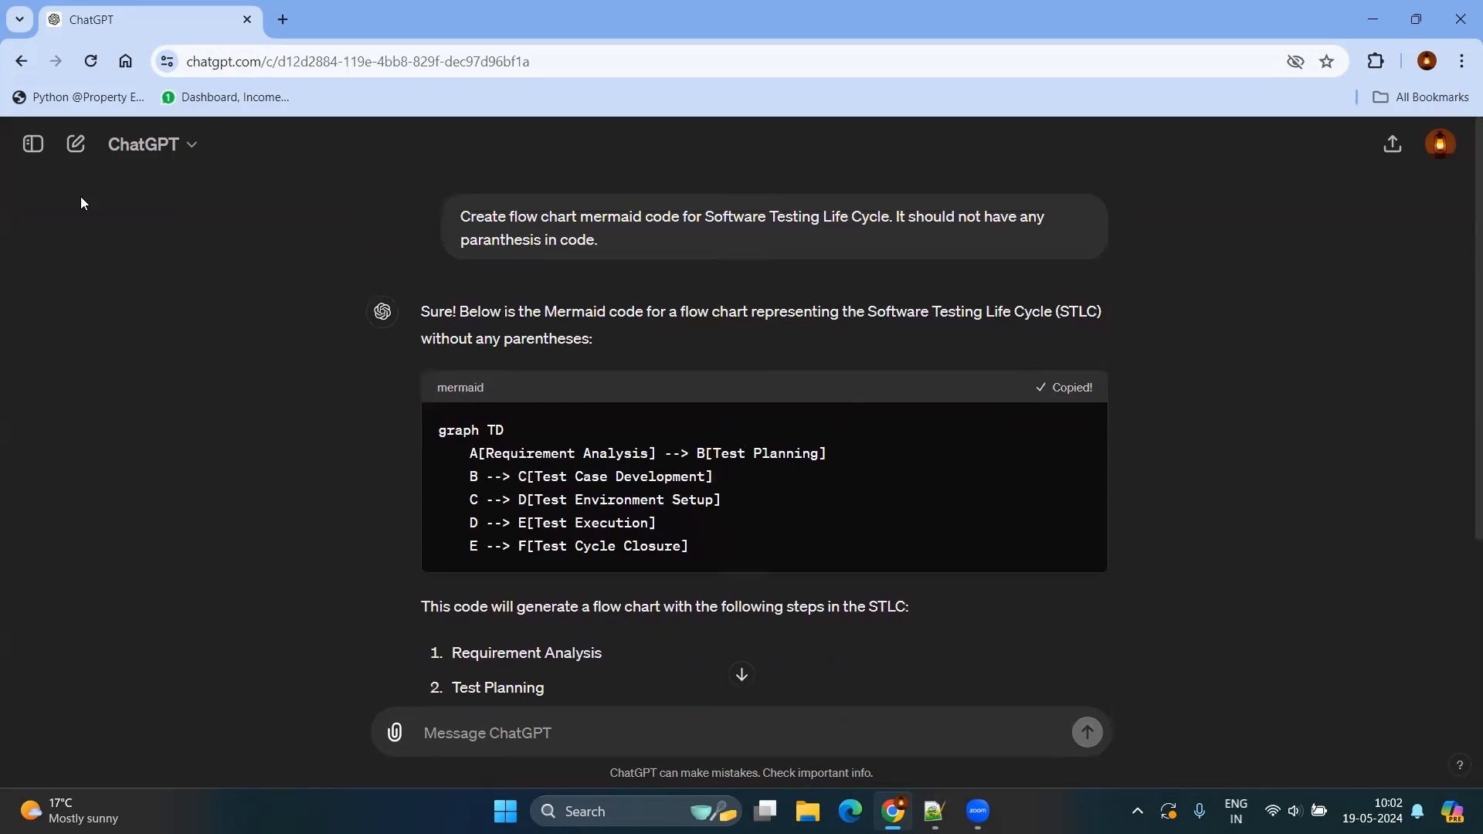
{"action": "left_click", "coordinate": [281, 19]}
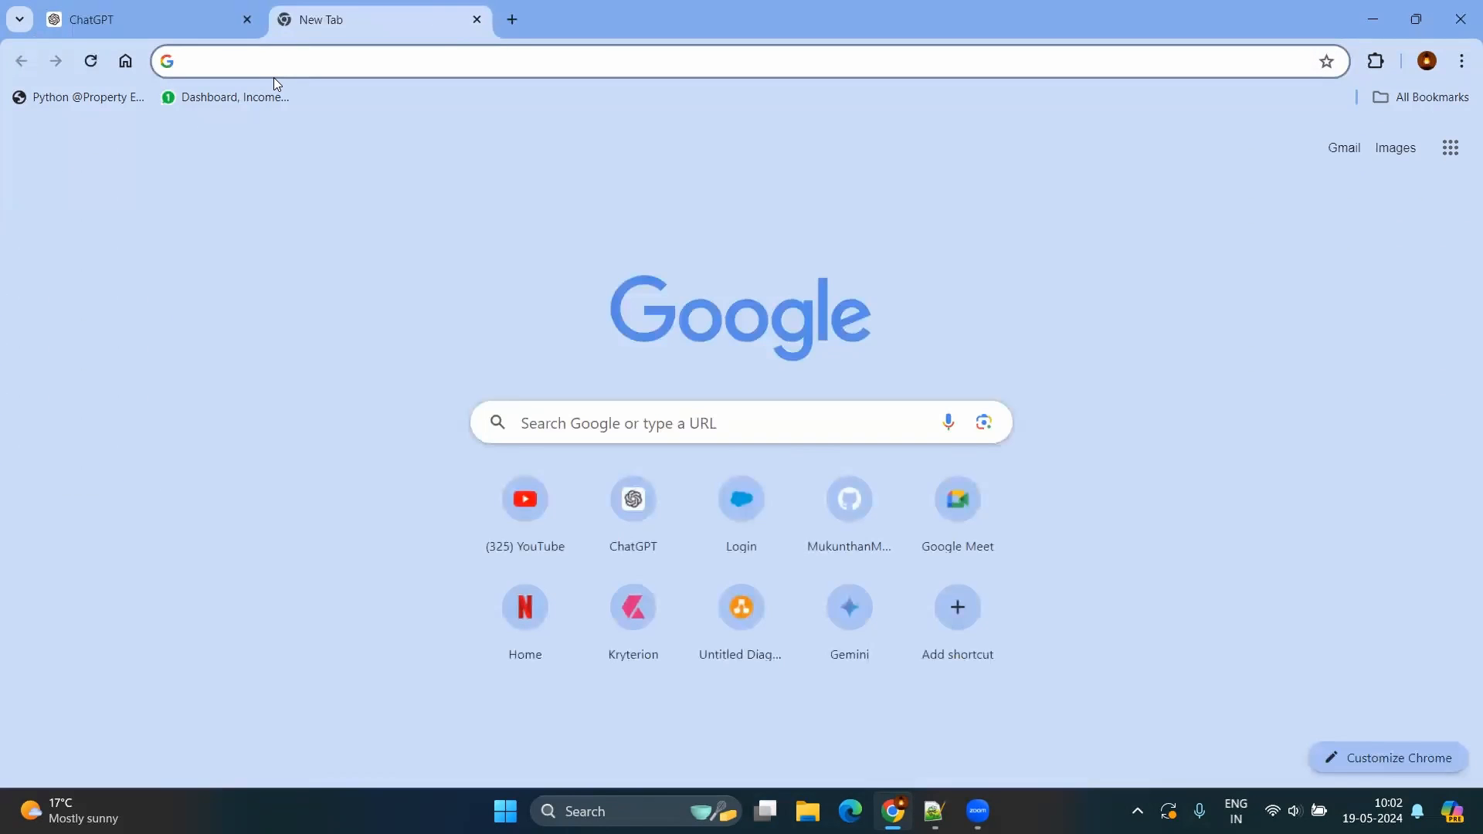
Step: Go to draw.io and create a new blank diagram
{"action": "type", "text": "draw.io"}
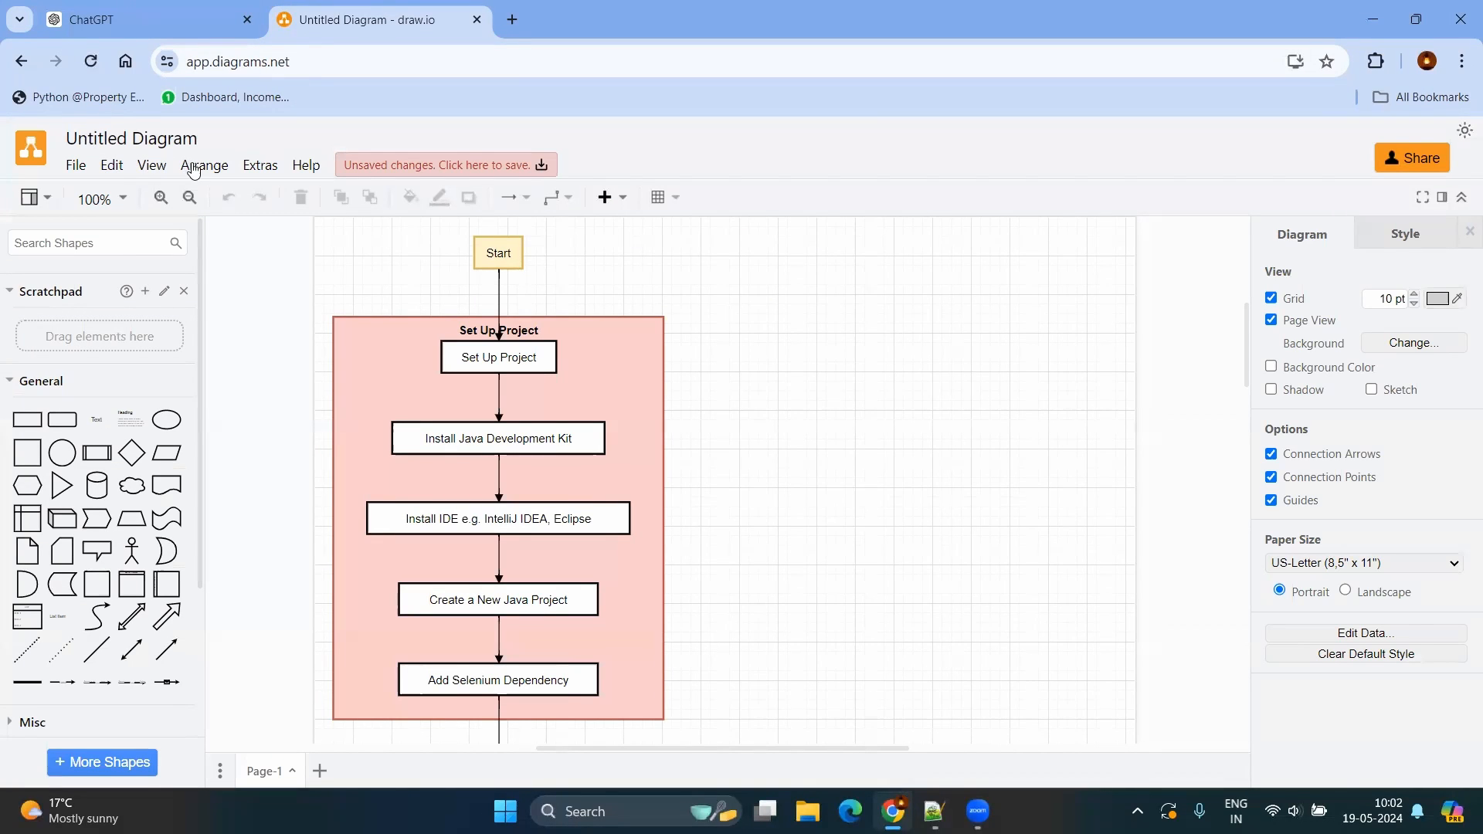
{"action": "left_click", "coordinate": [74, 165]}
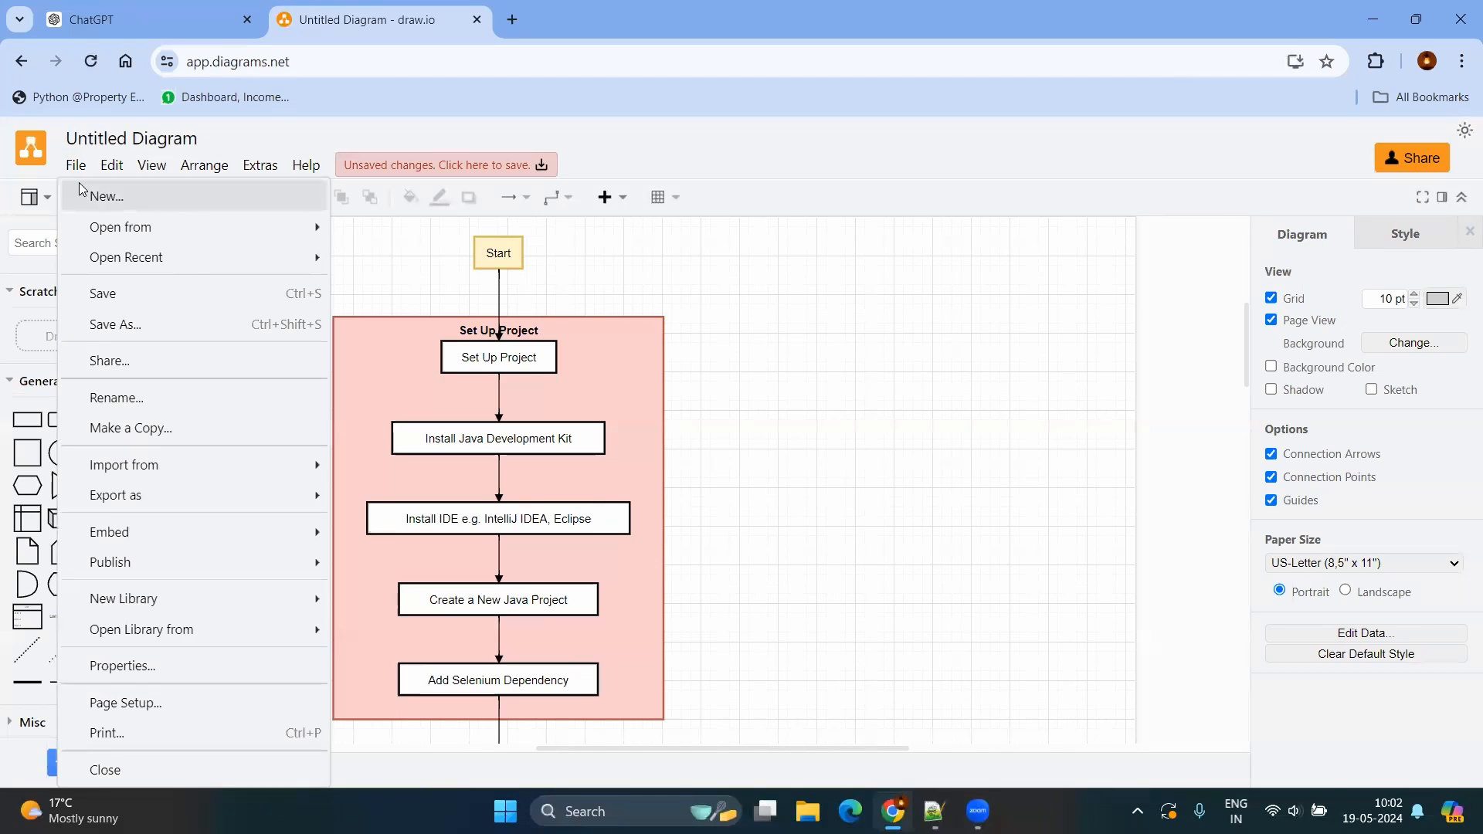
{"action": "left_click", "coordinate": [105, 196]}
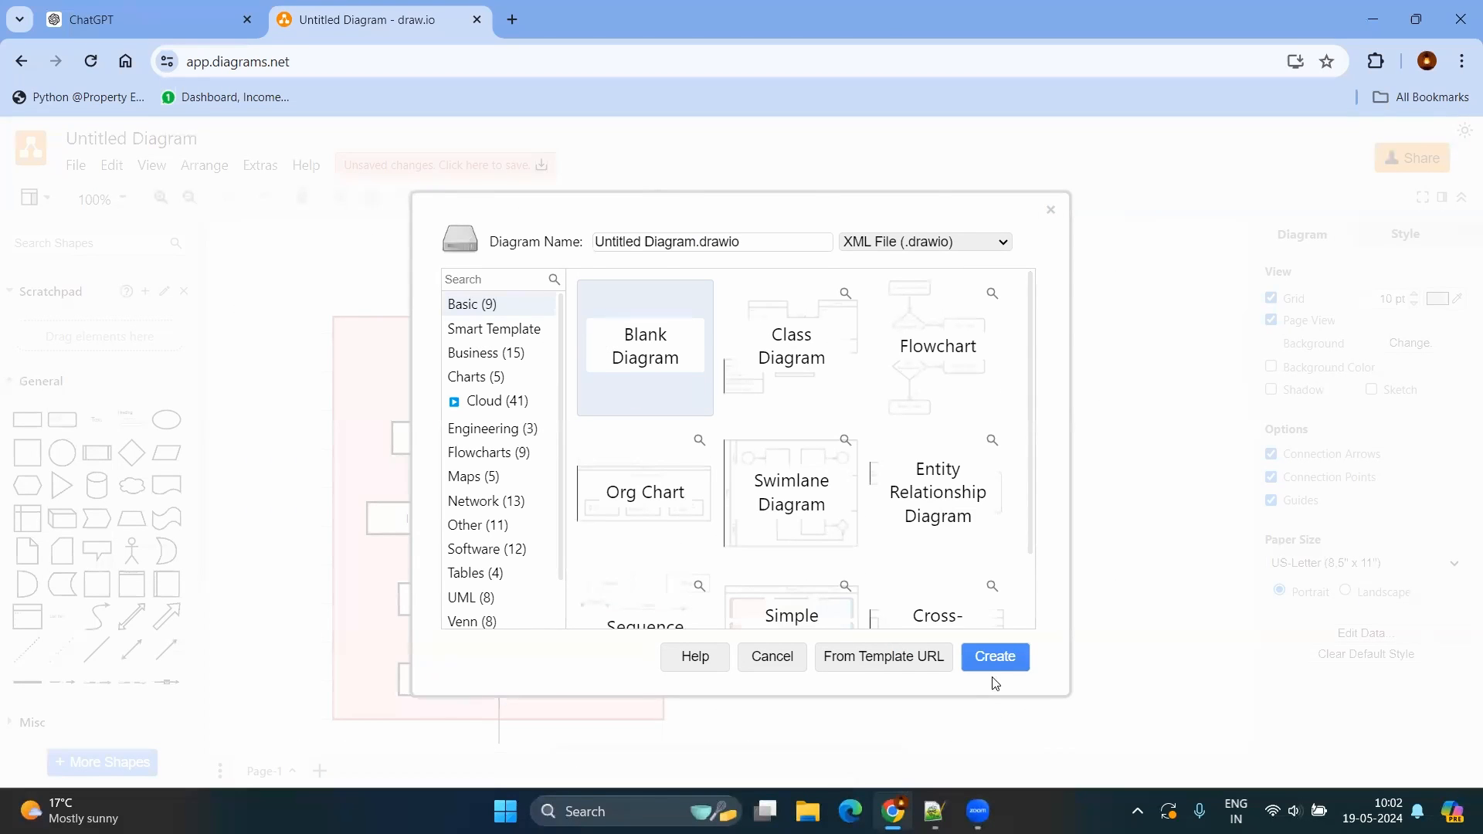
{"action": "left_click", "coordinate": [994, 657]}
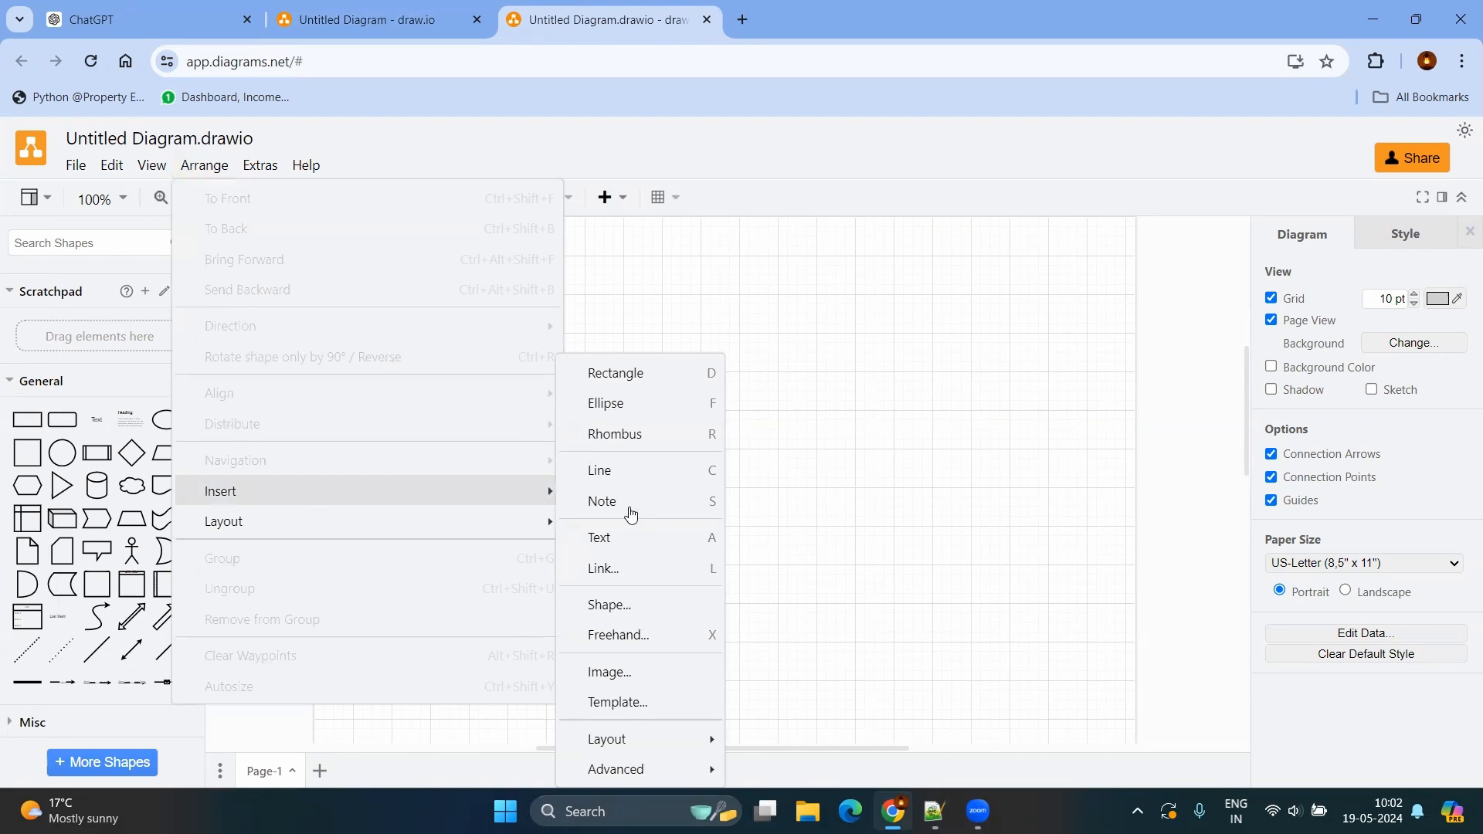
{"action": "mouse_move", "coordinate": [616, 770]}
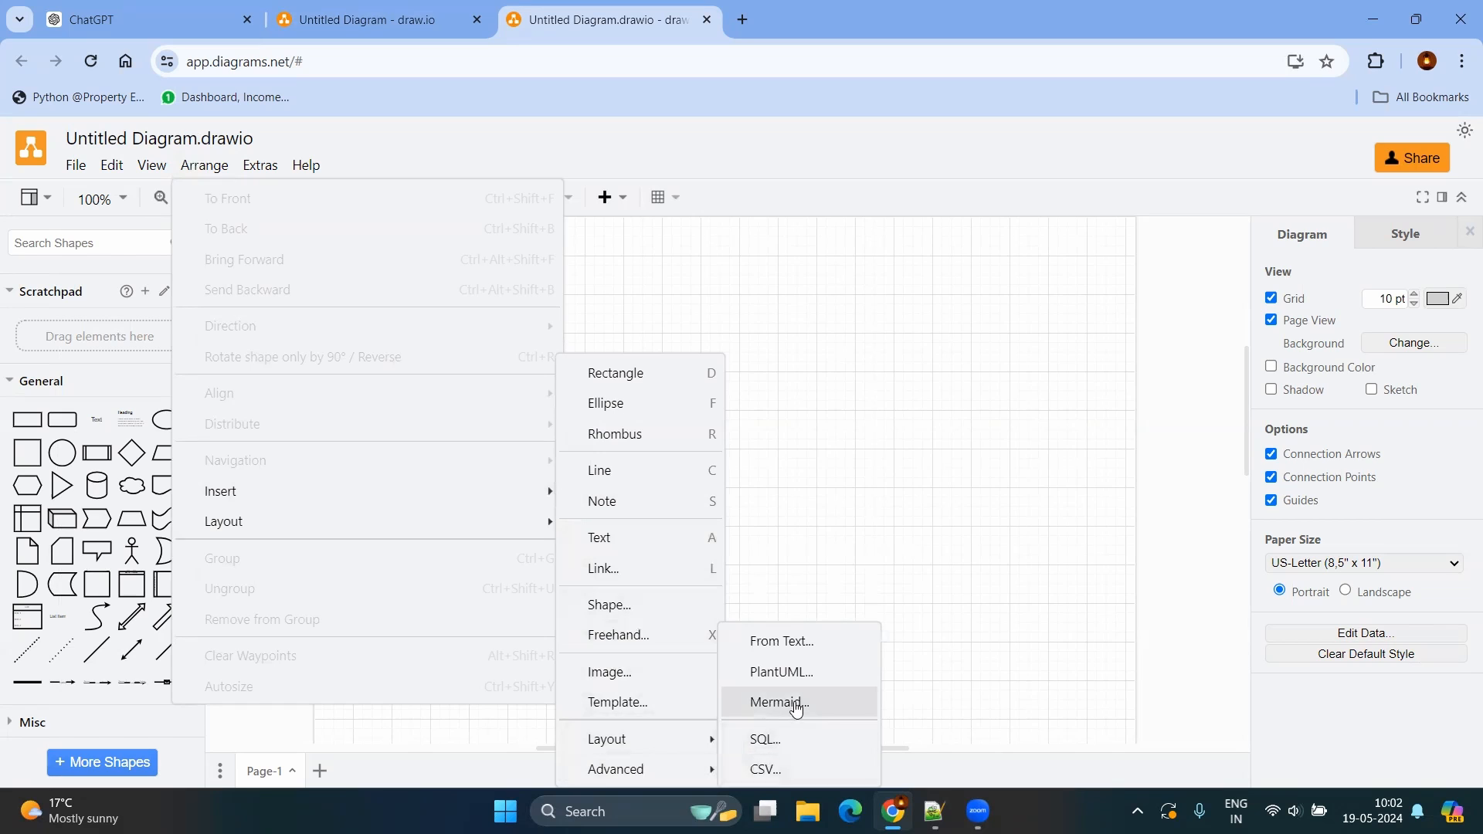
Step: Insert the pasted Mermaid code so the six-step STLC flowchart lands on the canvas
{"action": "left_click", "coordinate": [785, 707]}
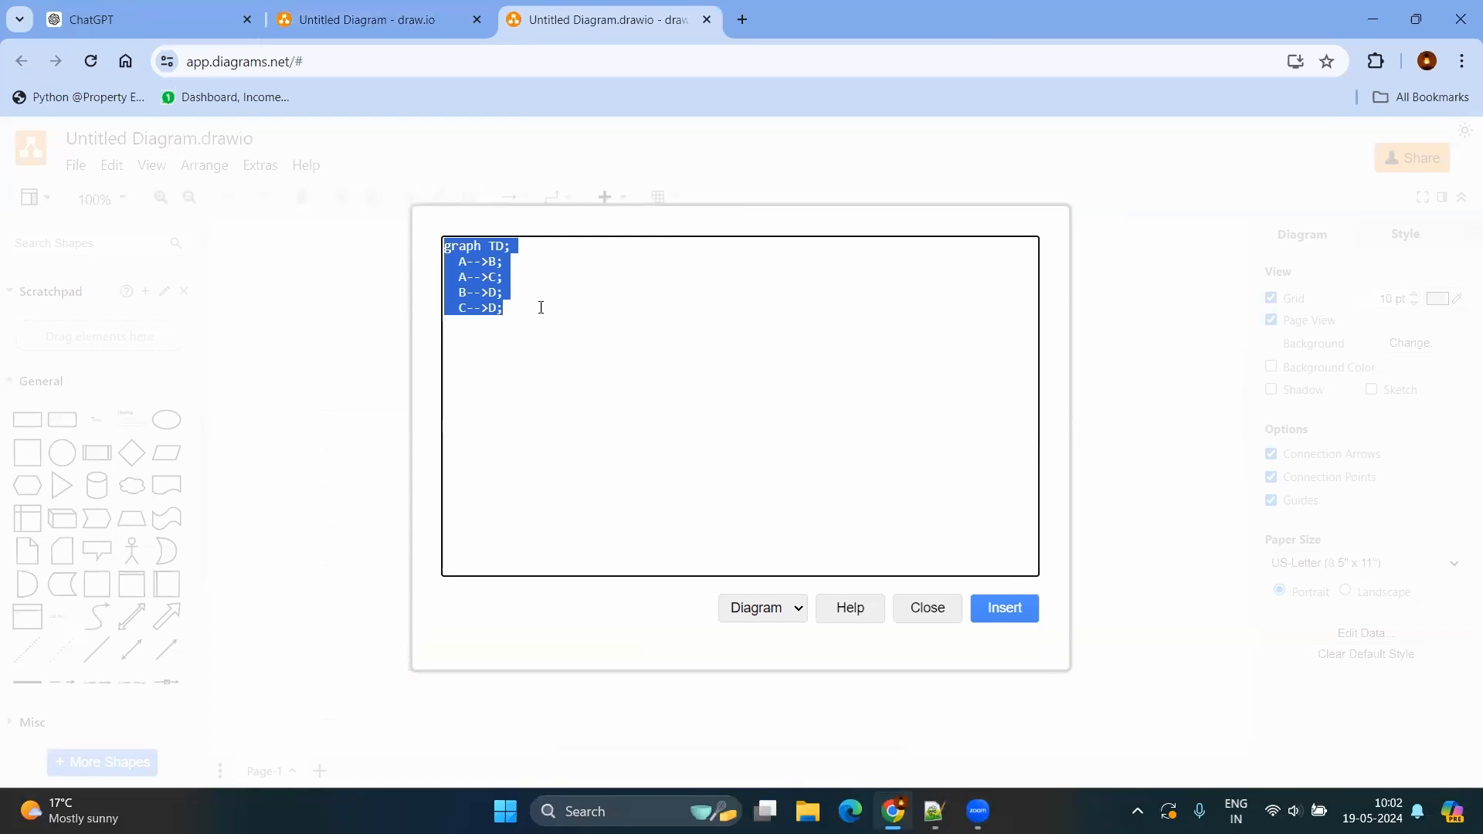
{"action": "left_click", "coordinate": [1002, 607]}
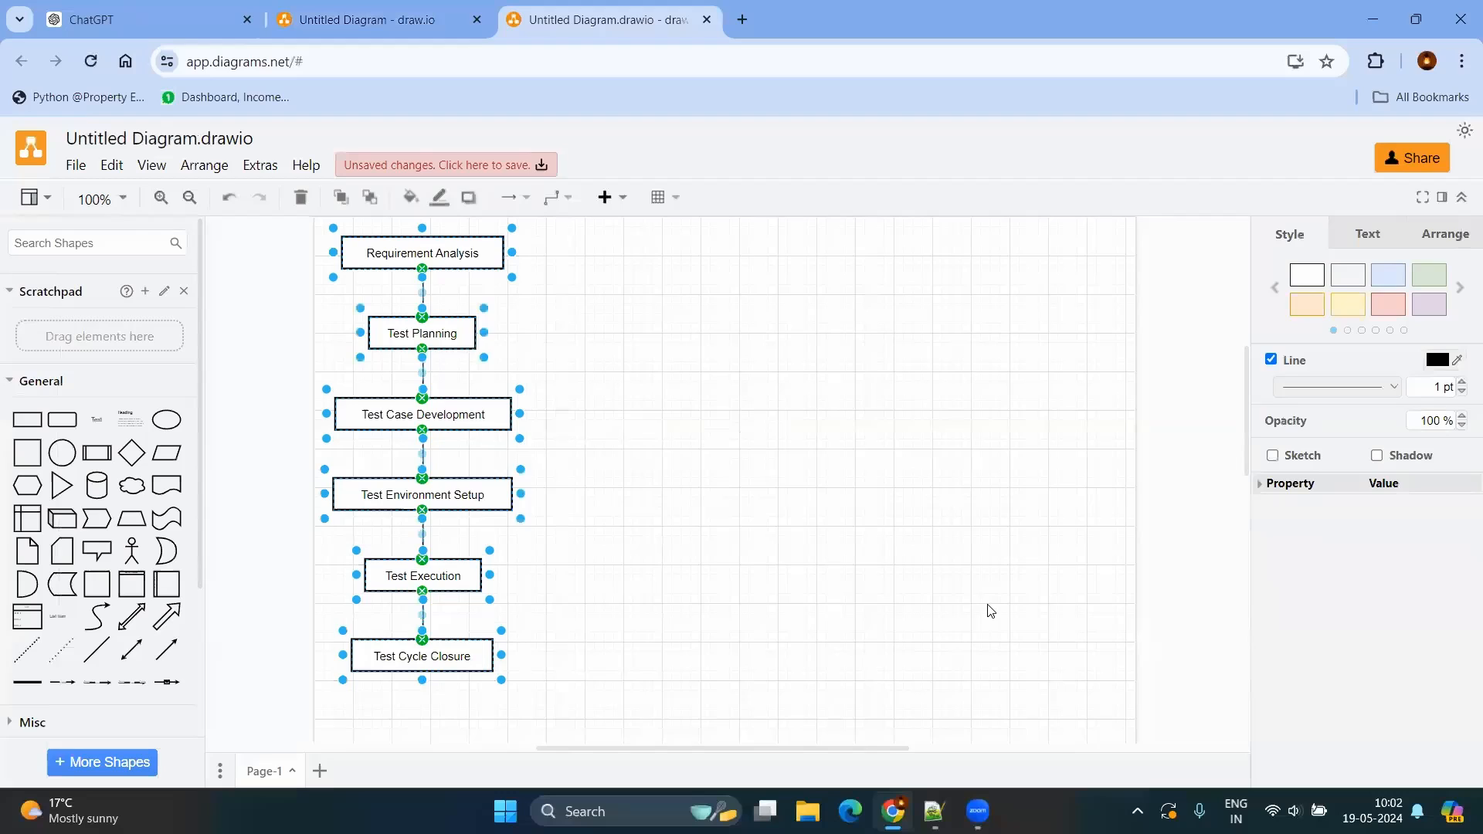
{"action": "left_click", "coordinate": [694, 437]}
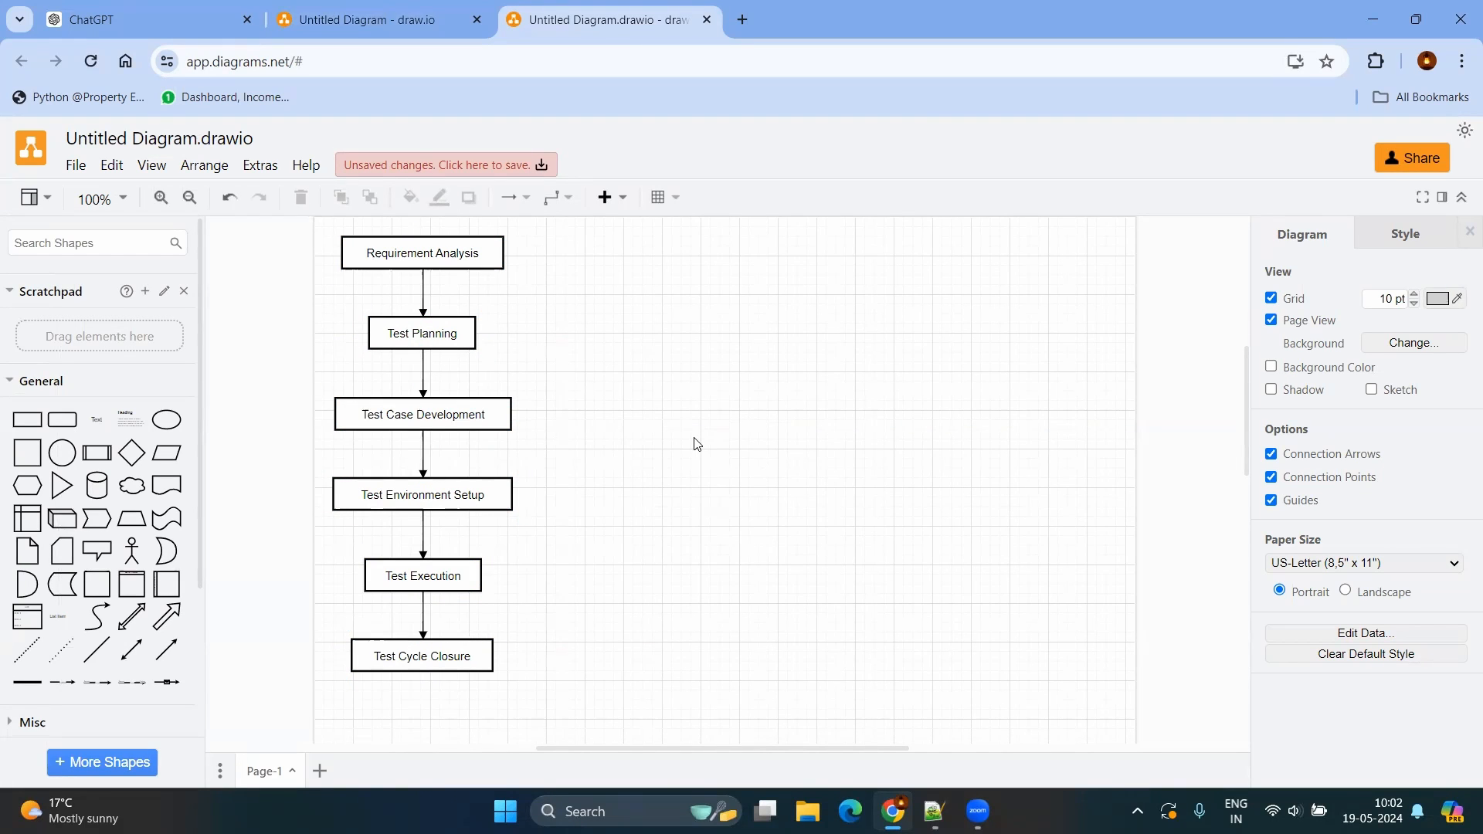
{"action": "mouse_move", "coordinate": [558, 428]}
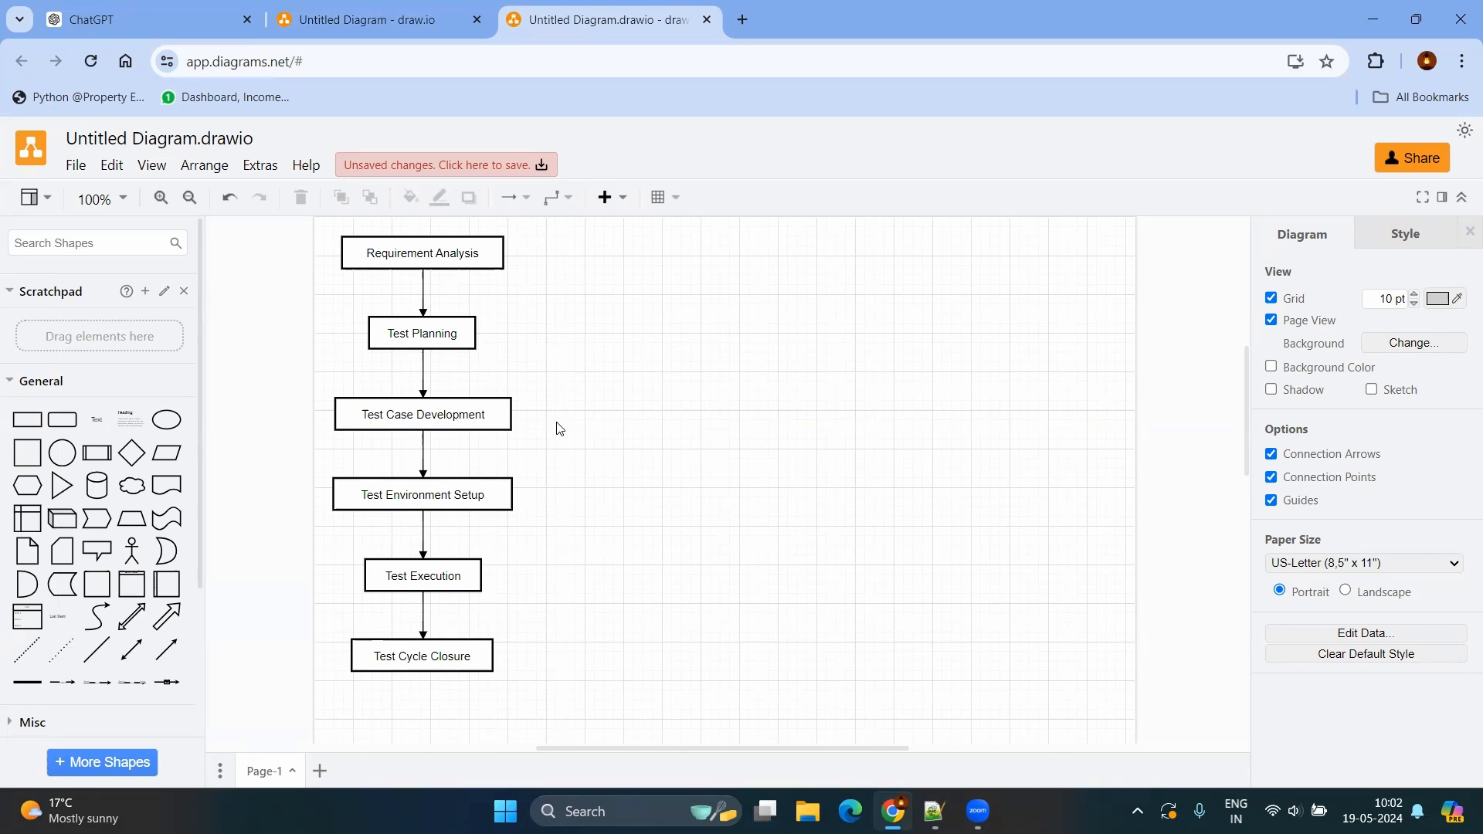
Step: Give the Requirement Analysis box a pale yellow fill and bold label text
{"action": "left_click", "coordinate": [422, 252]}
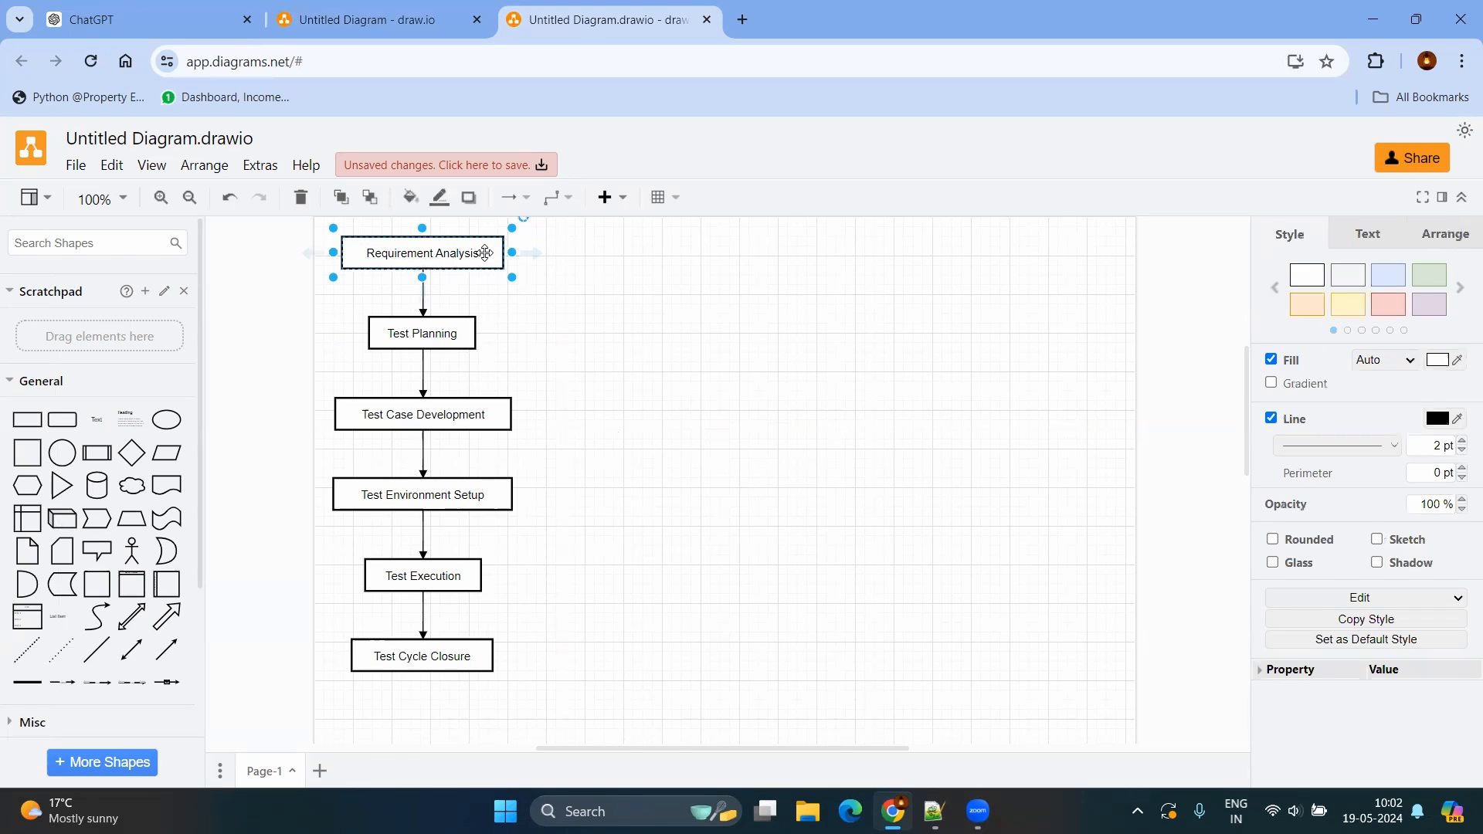
{"action": "left_click", "coordinate": [1347, 305]}
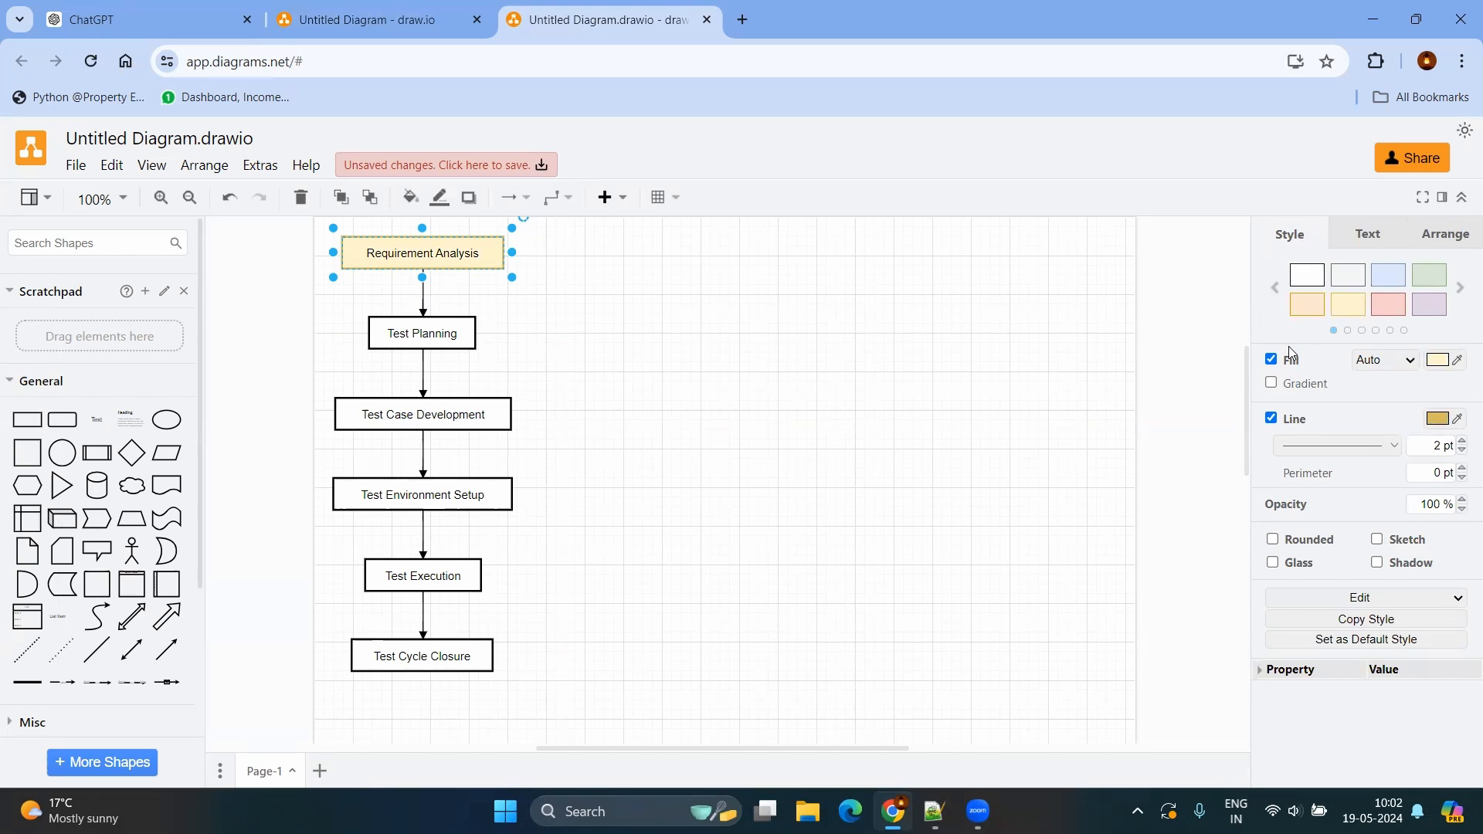
{"action": "left_click", "coordinate": [1365, 233]}
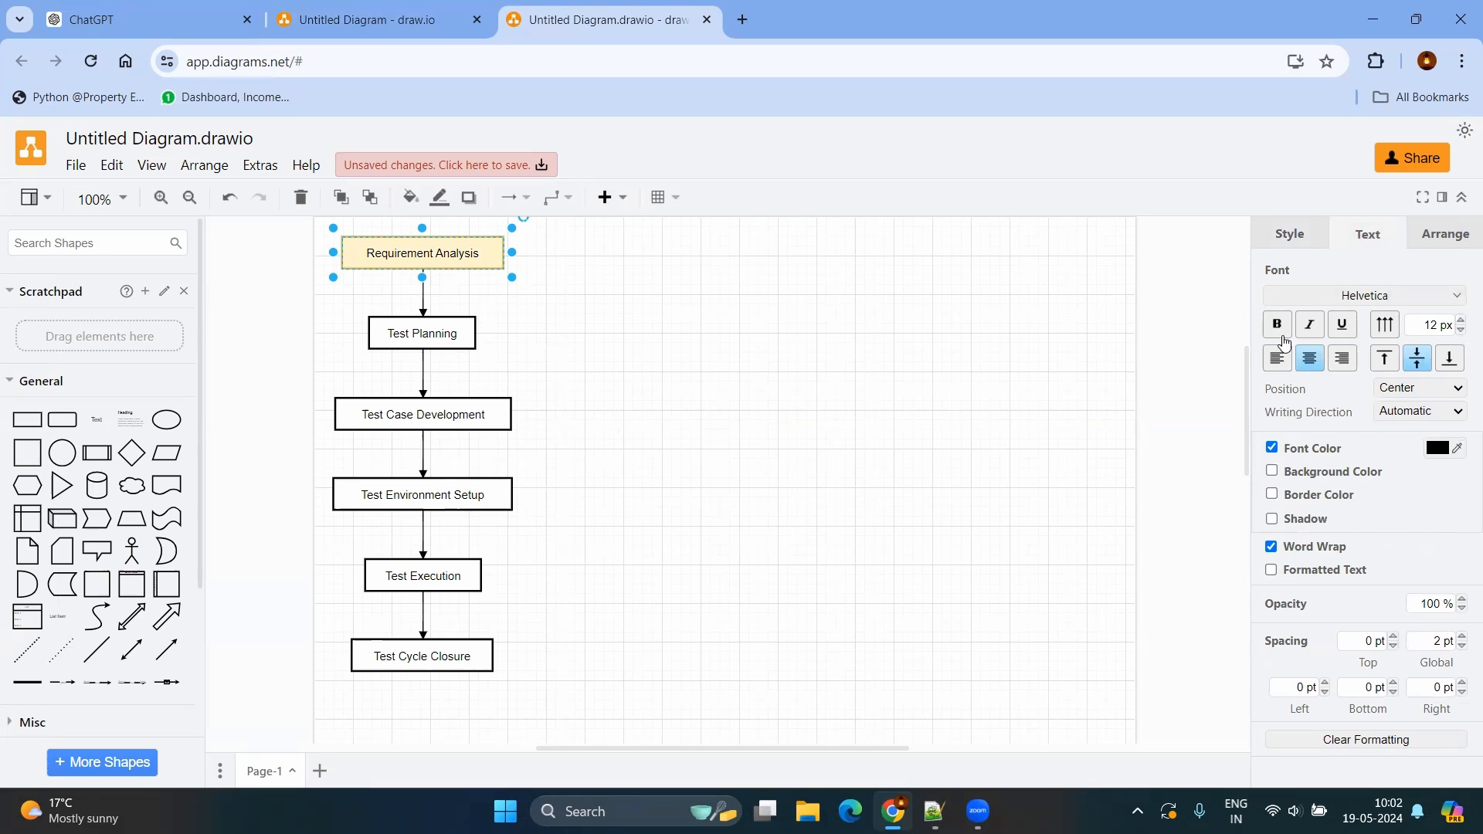
{"action": "left_click", "coordinate": [1278, 325]}
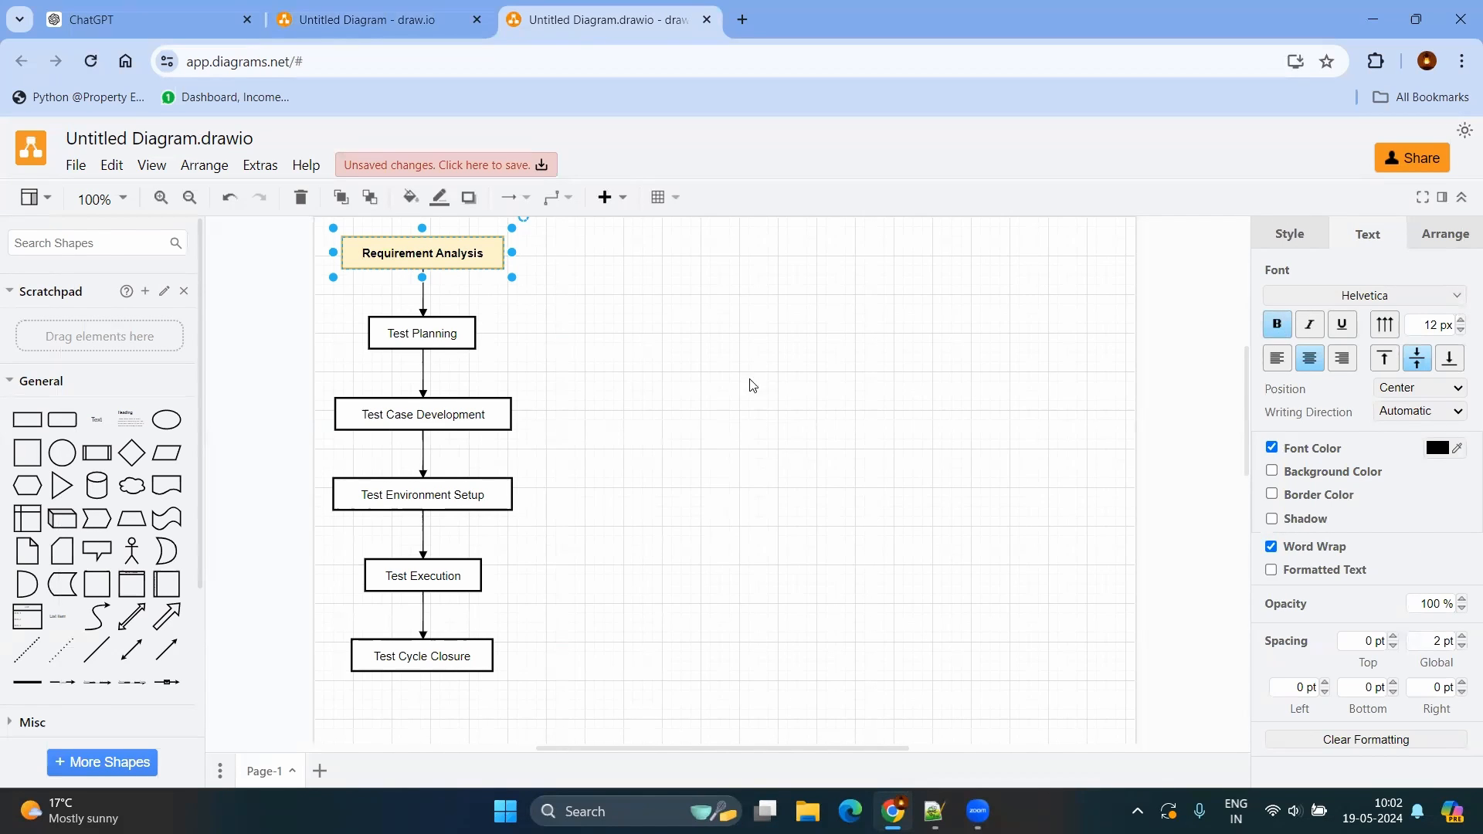
{"action": "scroll", "scroll_direction": "down", "scroll_amount": 3}
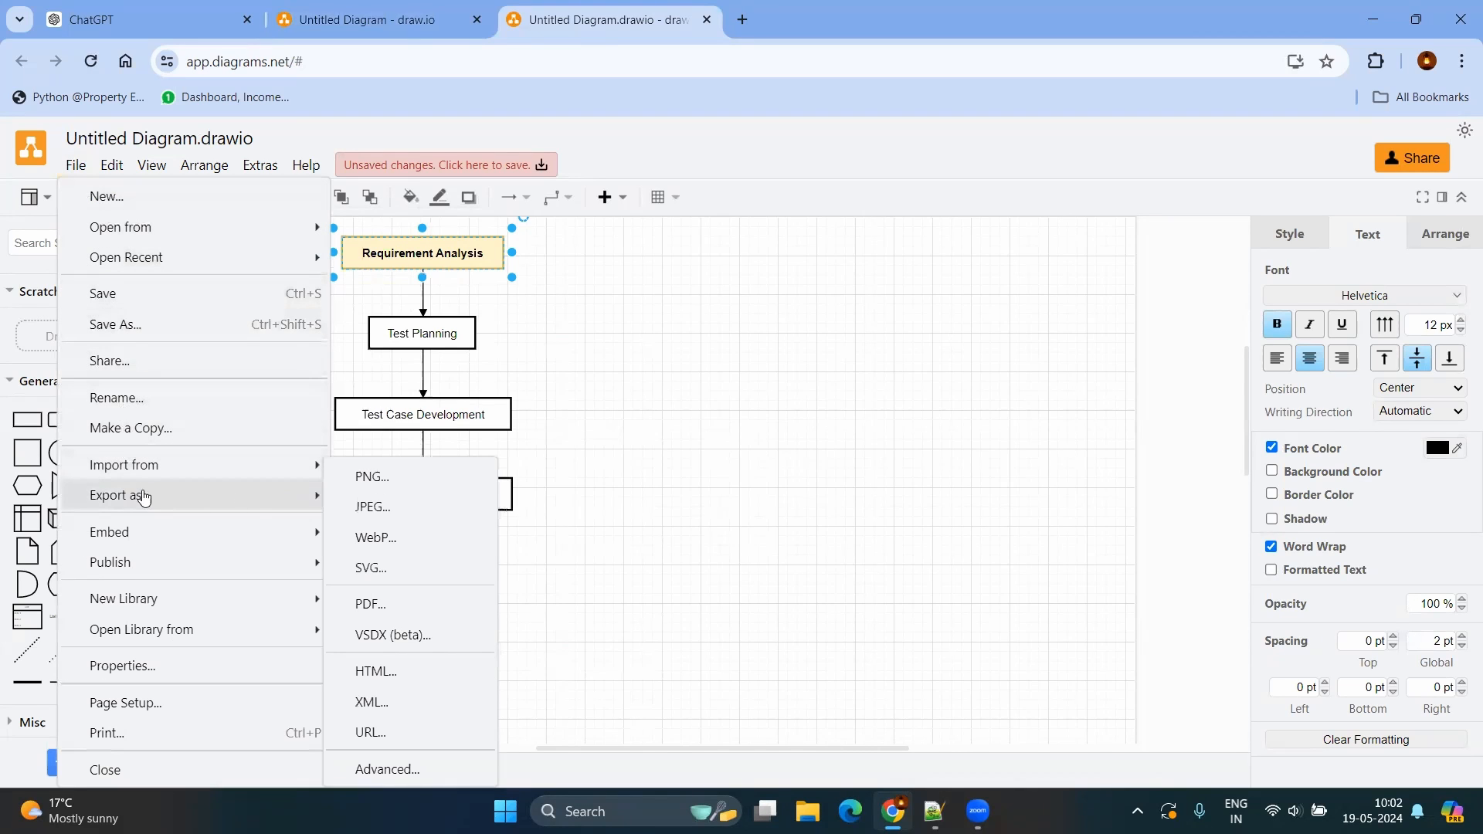
Step: Export the flowchart as a JPEG image named stlc
{"action": "left_click", "coordinate": [372, 478]}
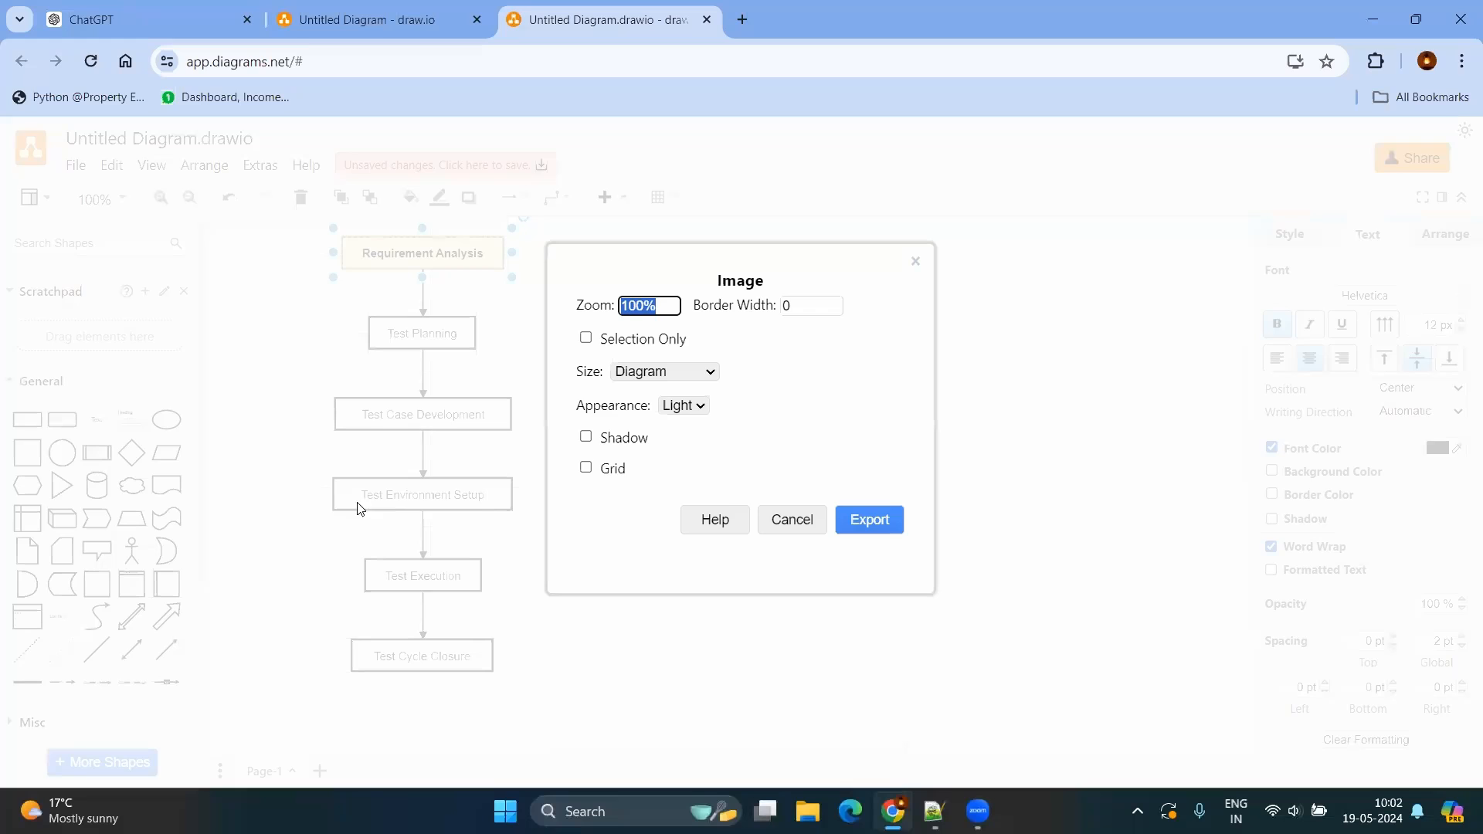
{"action": "left_click", "coordinate": [868, 519]}
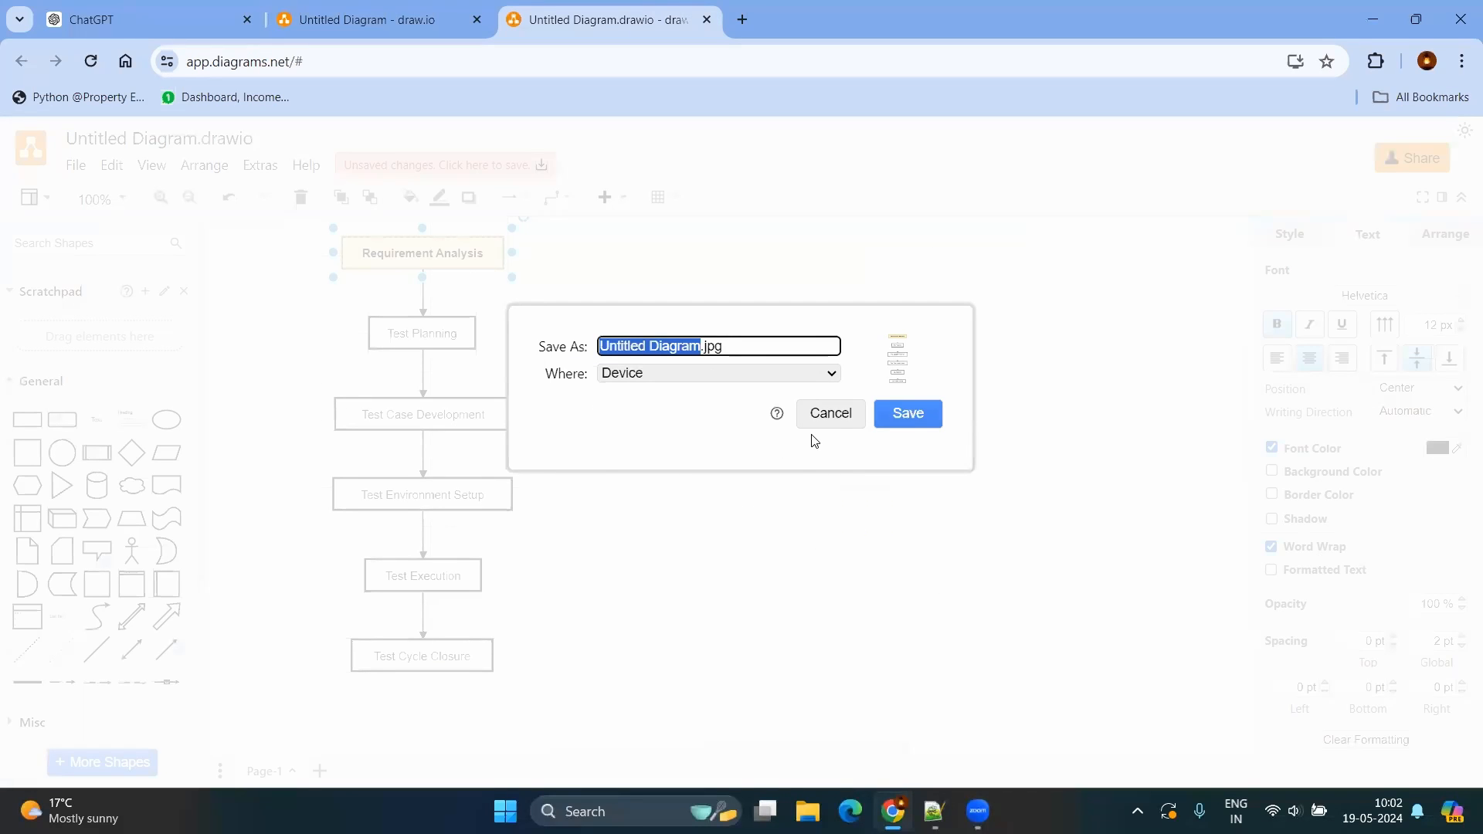
{"action": "type", "text": "st"}
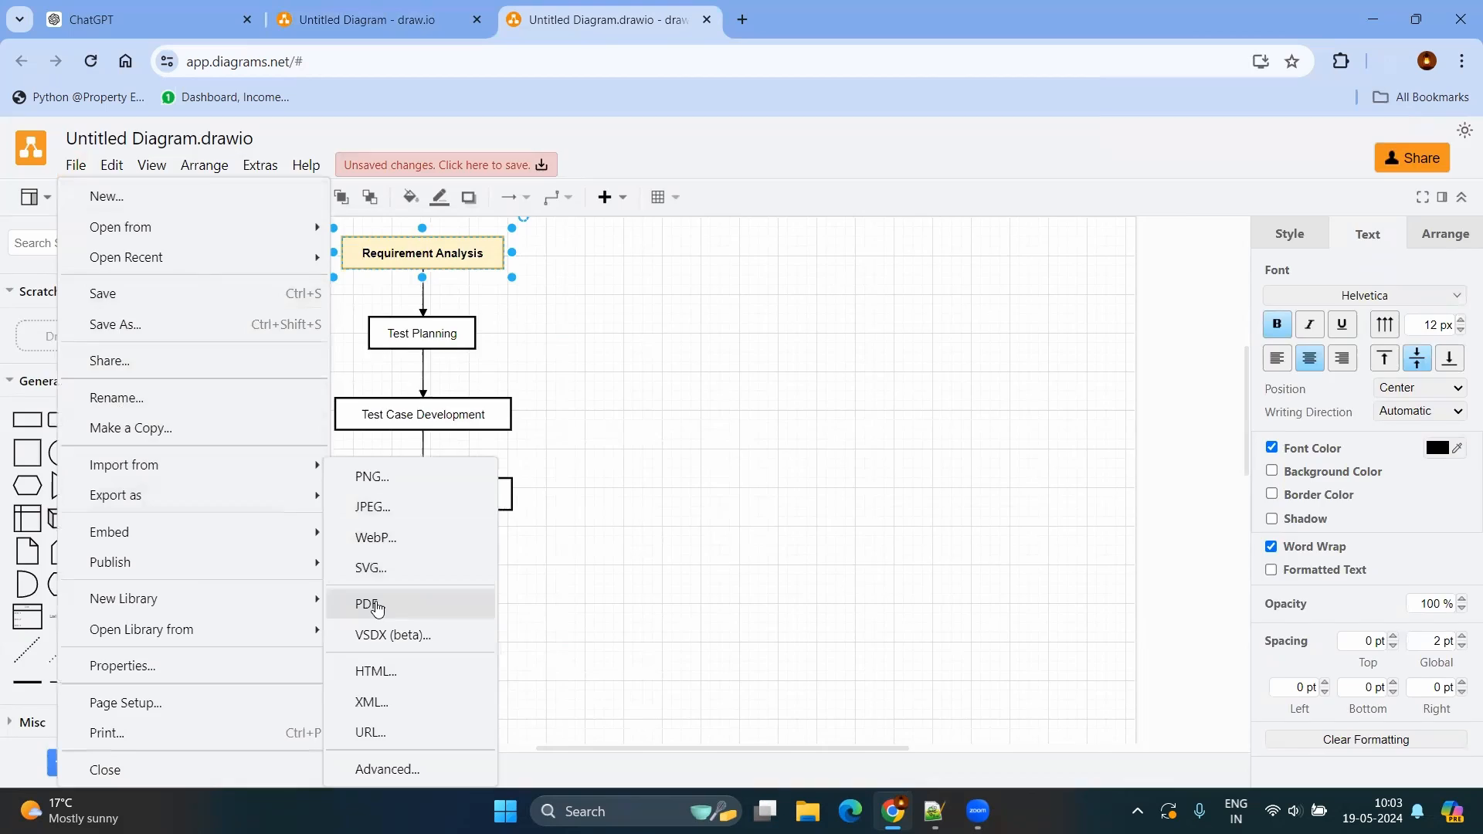
Step: Export the flowchart as a PDF named stlc
{"action": "left_click", "coordinate": [372, 605]}
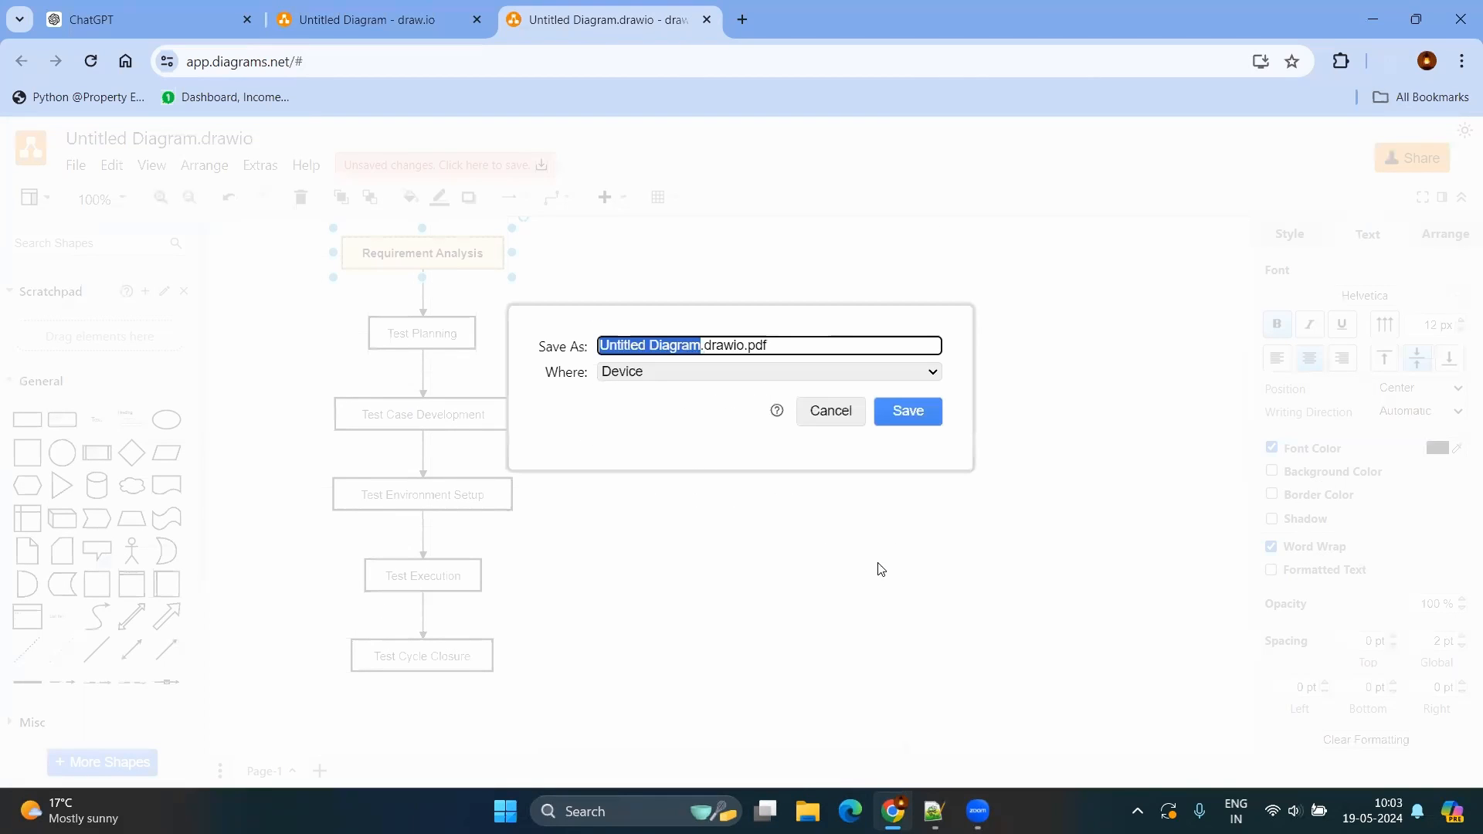
{"action": "type", "text": "stlc"}
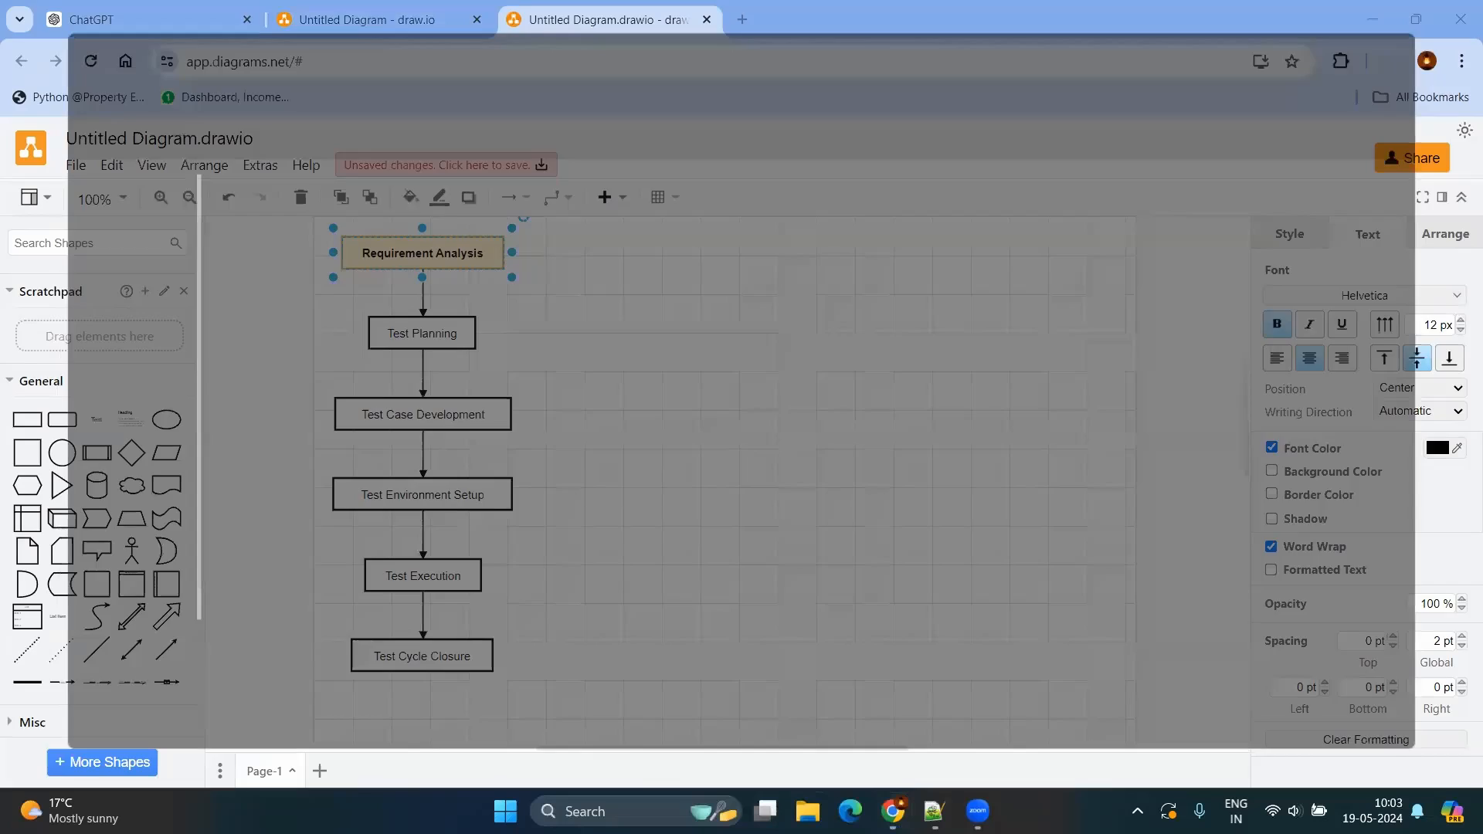
Step: Check Downloads and view the exported stlc.jpg and stlc.drawio.pdf
{"action": "left_click", "coordinate": [806, 817]}
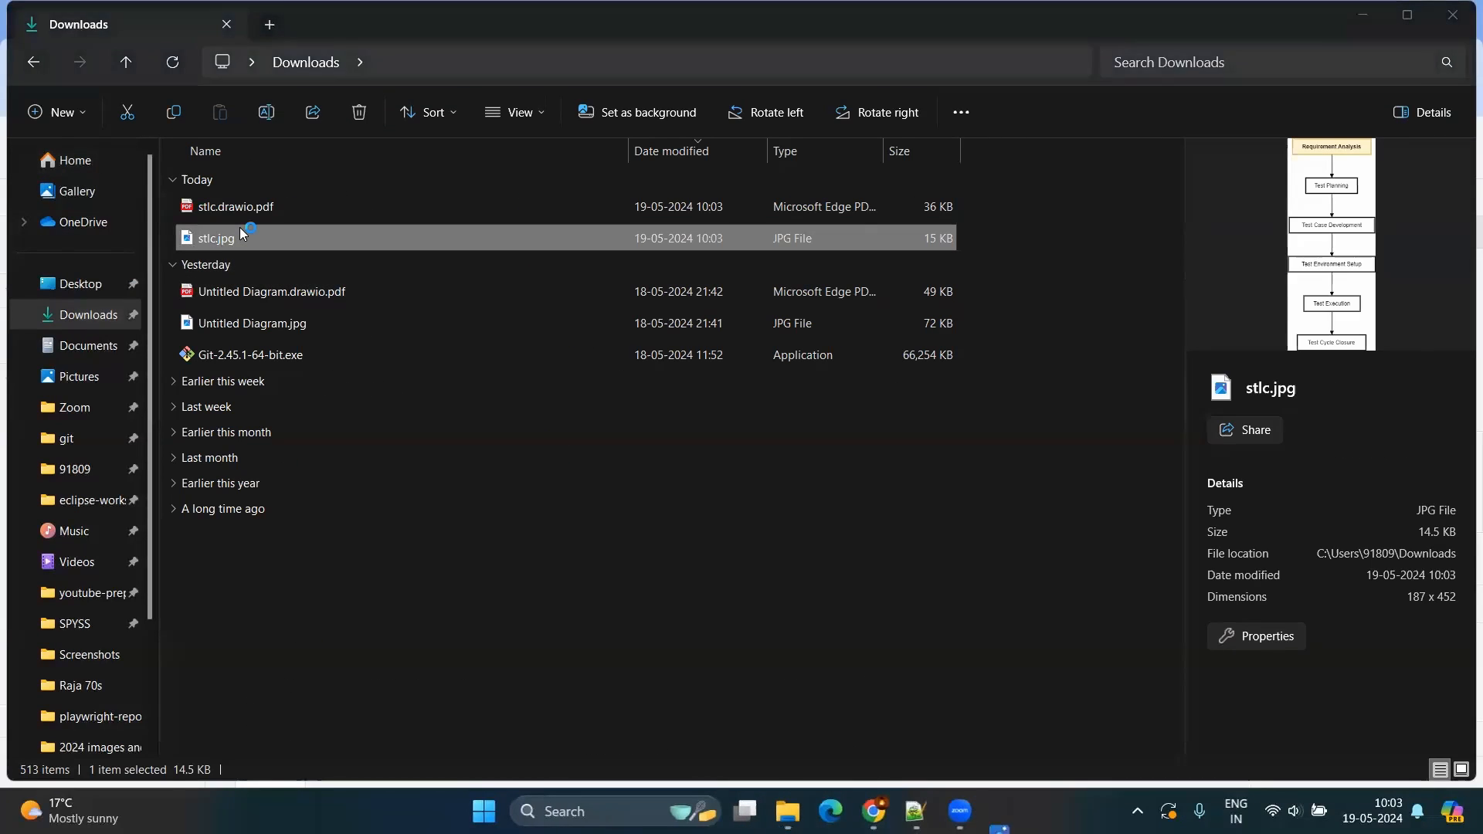
{"action": "double_click", "coordinate": [215, 238]}
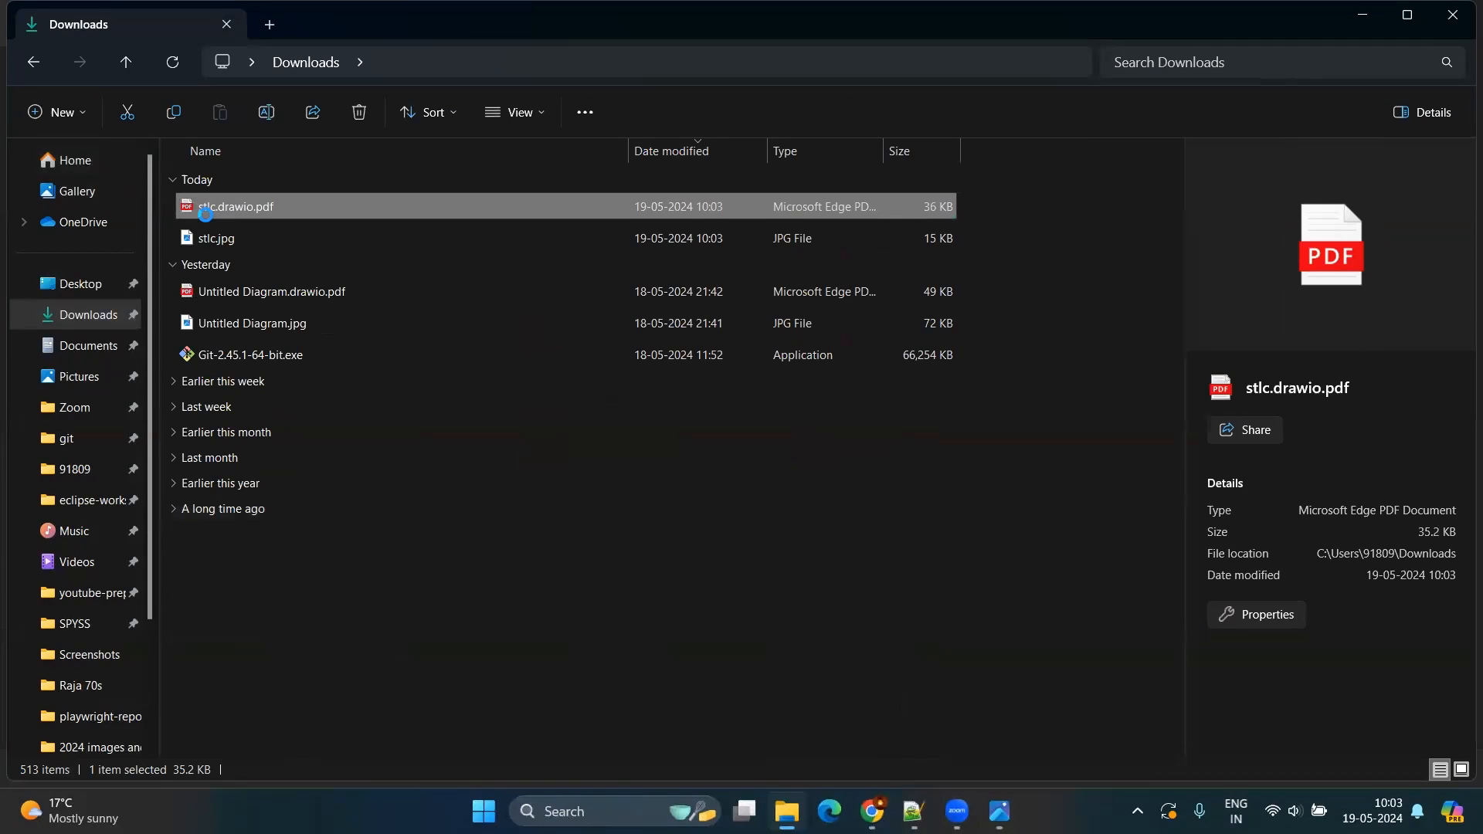
{"action": "double_click", "coordinate": [235, 206]}
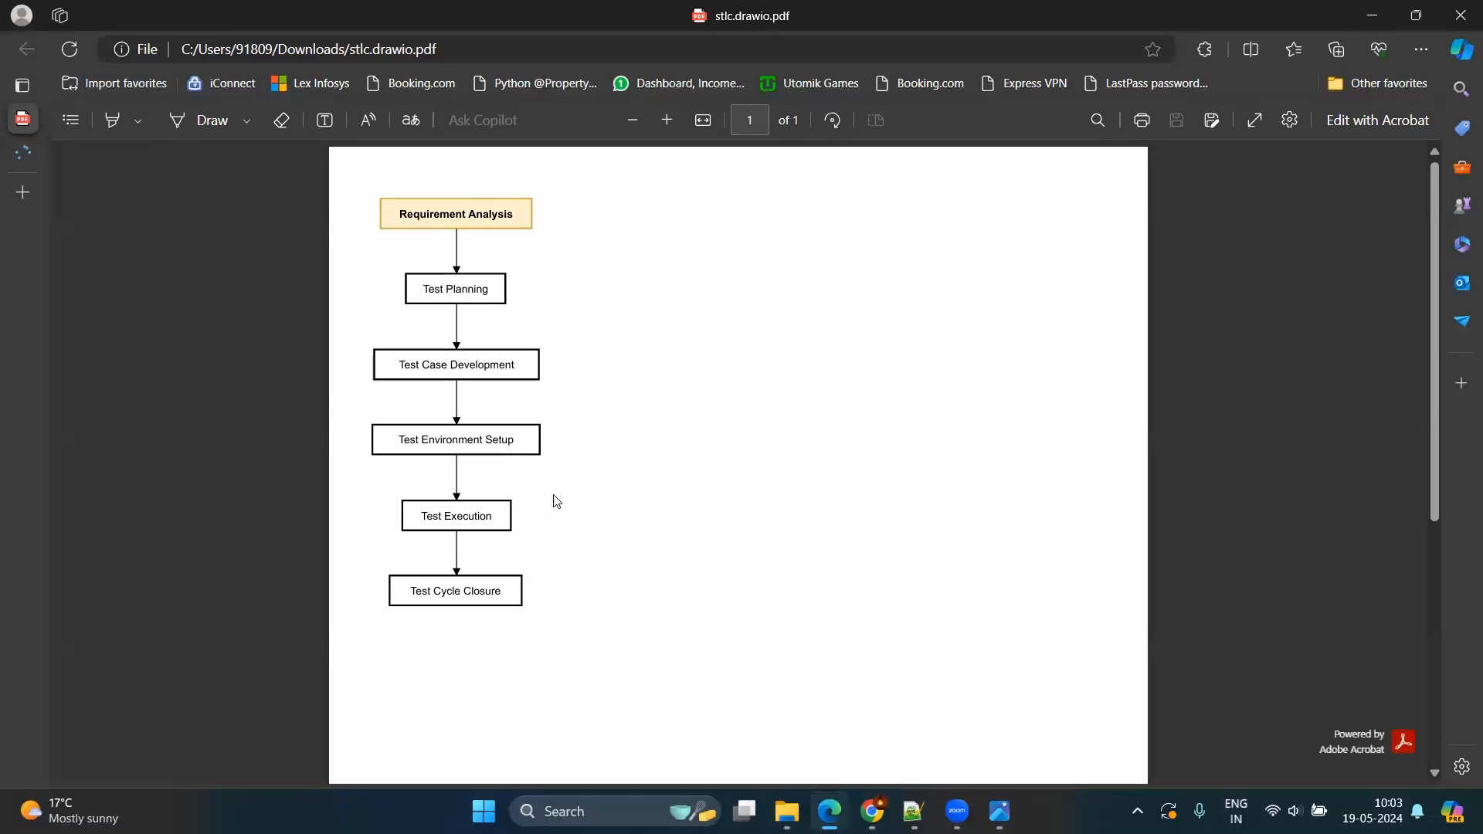